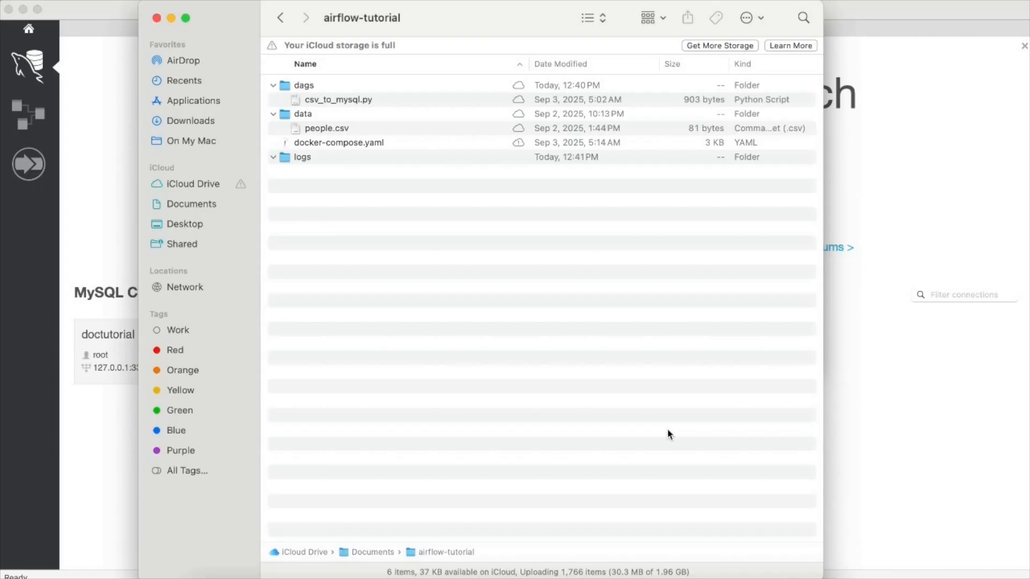
mouse_move(502, 269)
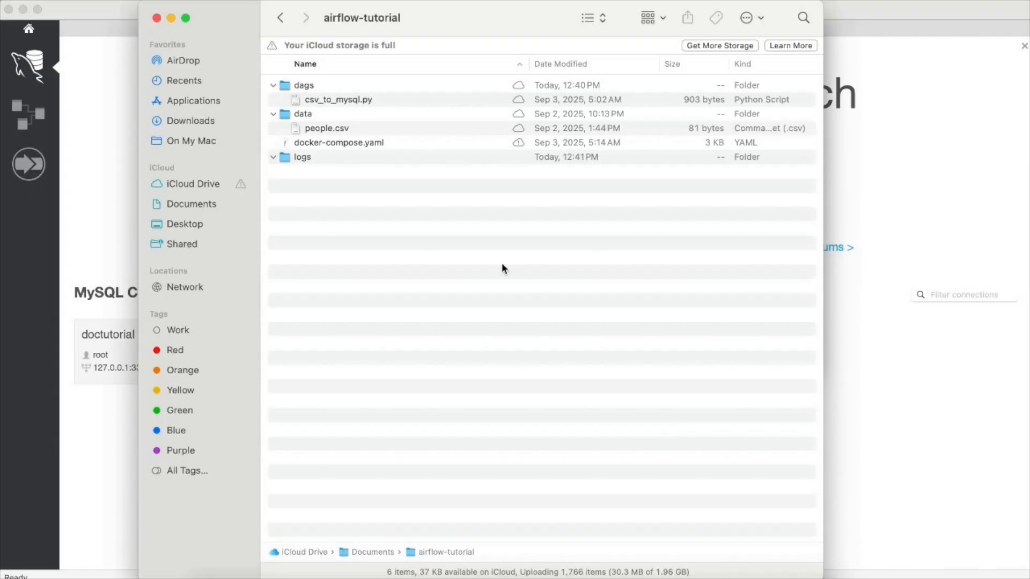
mouse_move(322, 102)
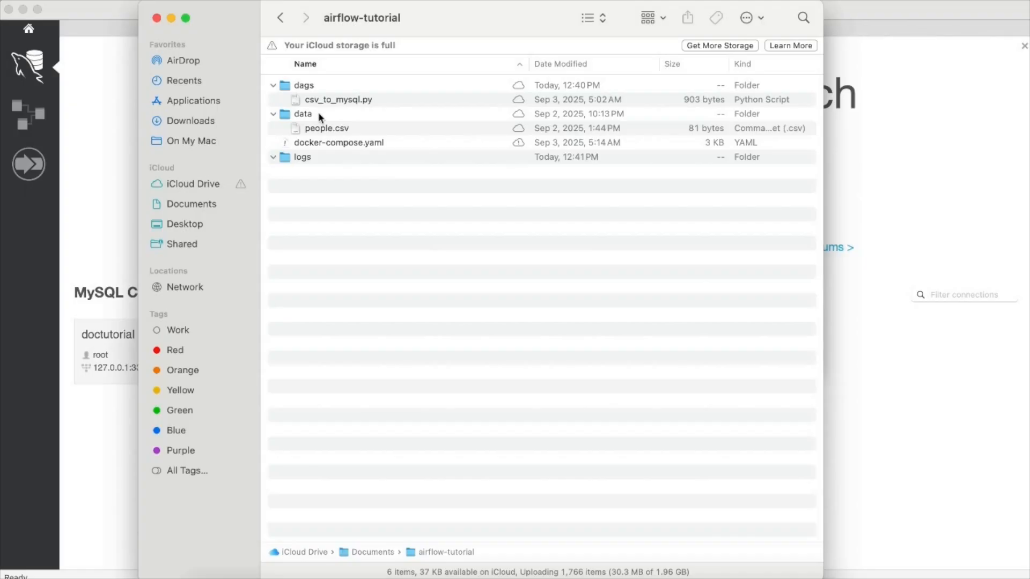
mouse_move(320, 121)
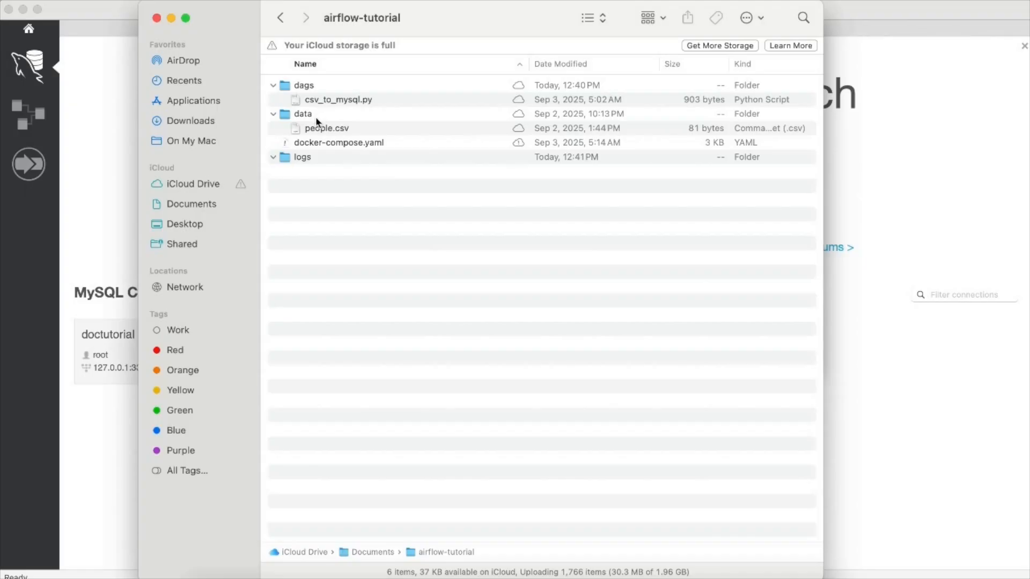
mouse_move(320, 135)
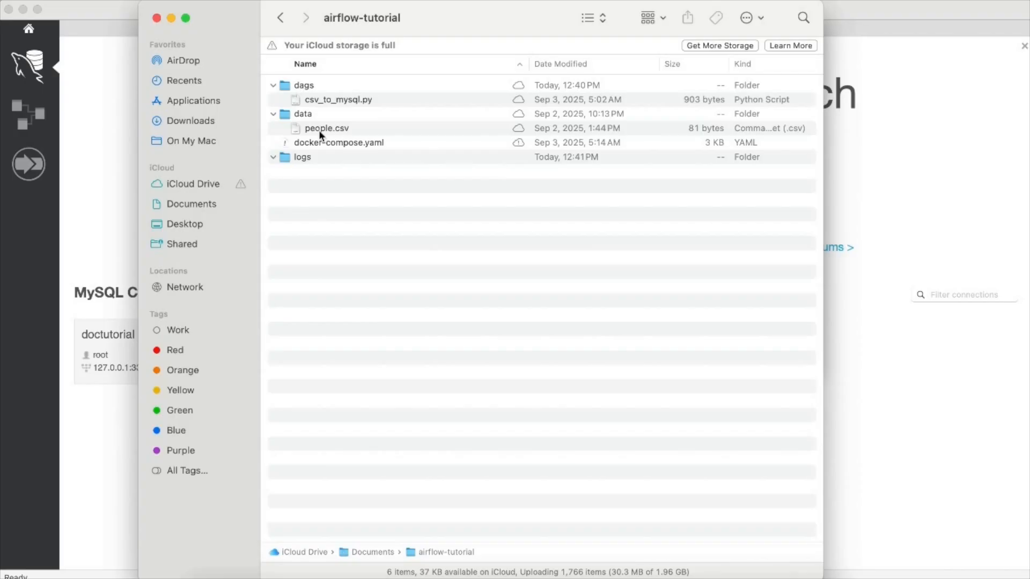
mouse_move(326, 154)
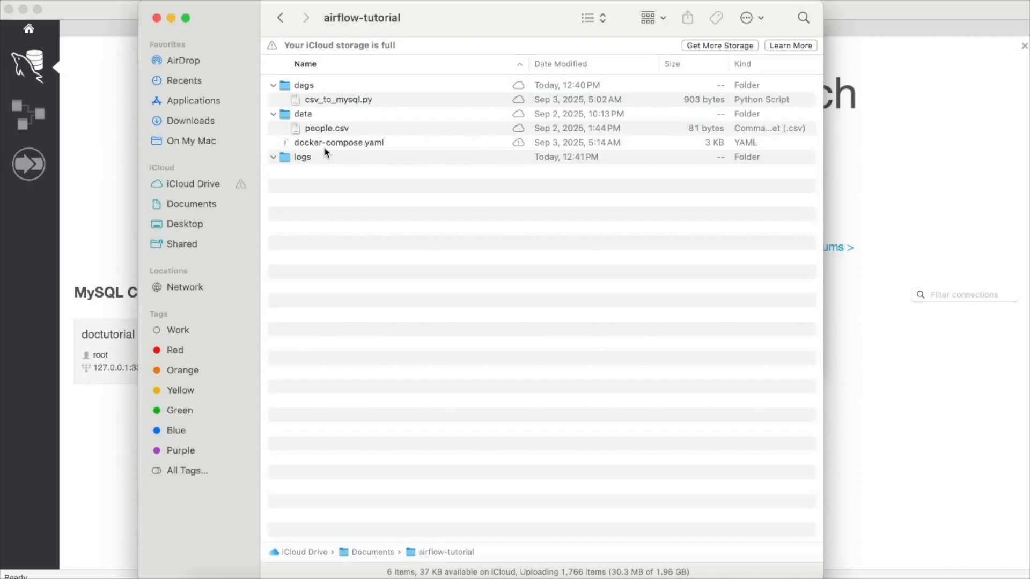
mouse_move(317, 167)
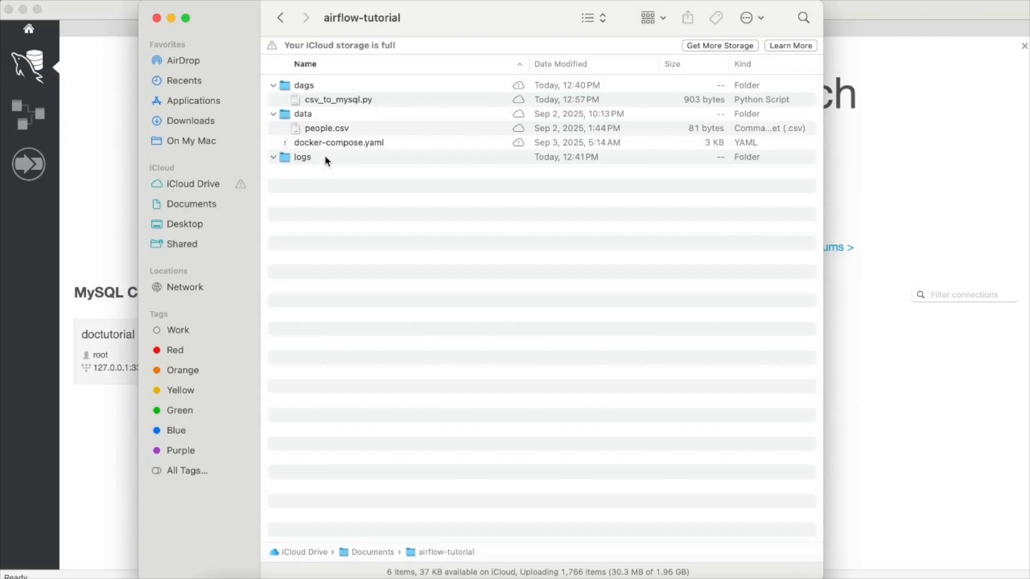
mouse_move(91, 156)
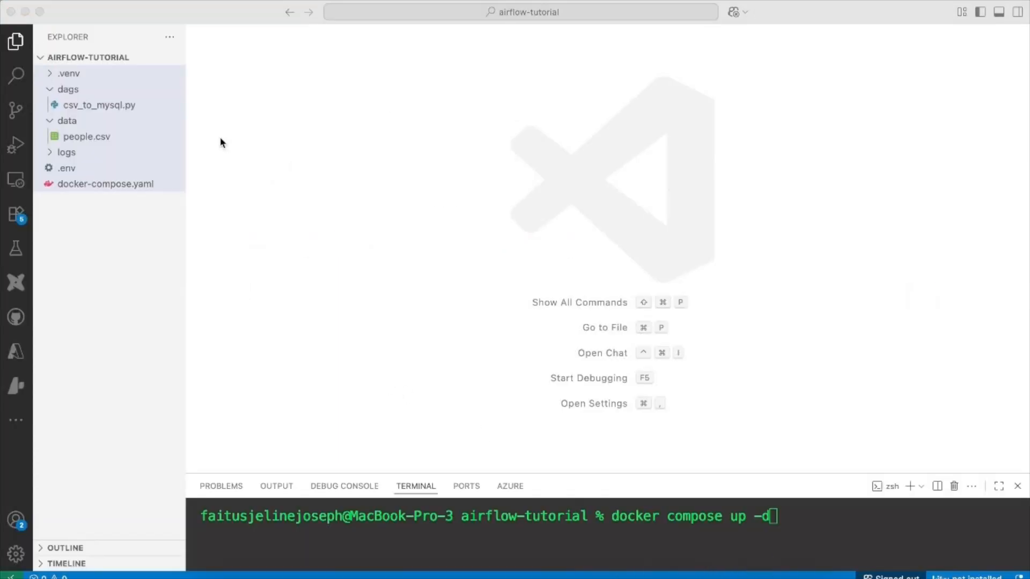
mouse_move(93, 65)
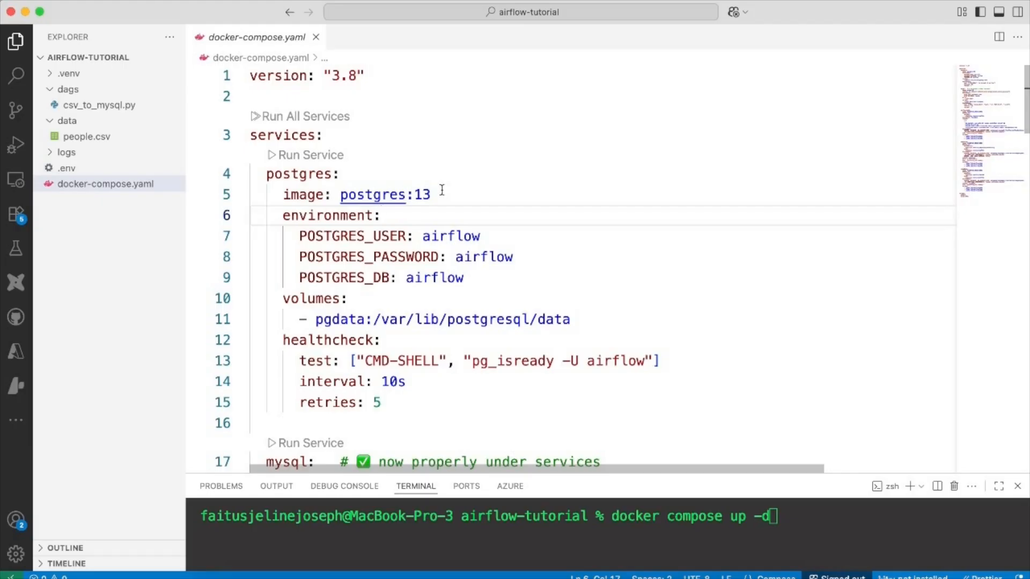
double_click(433, 276)
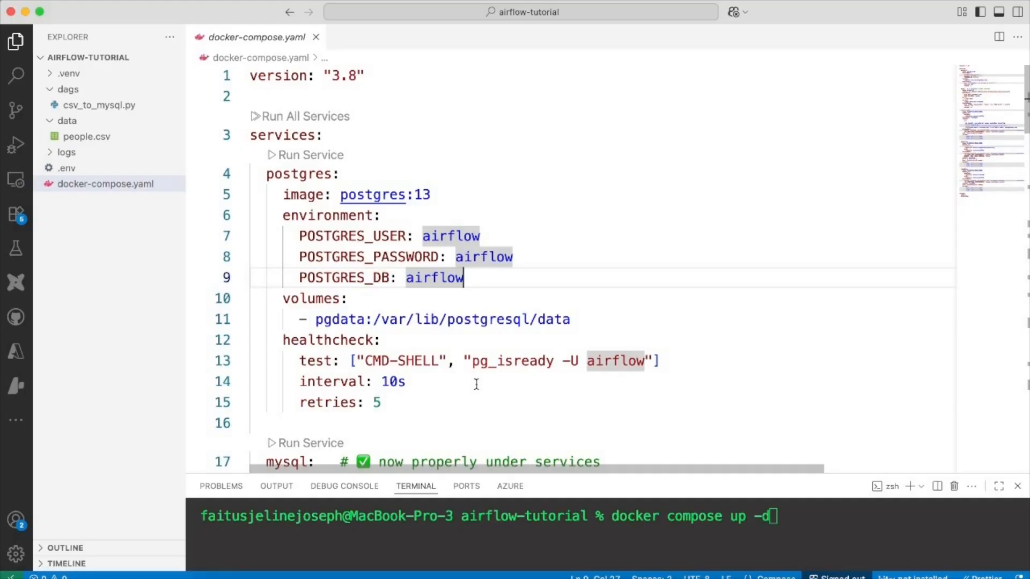
scroll("down", 3)
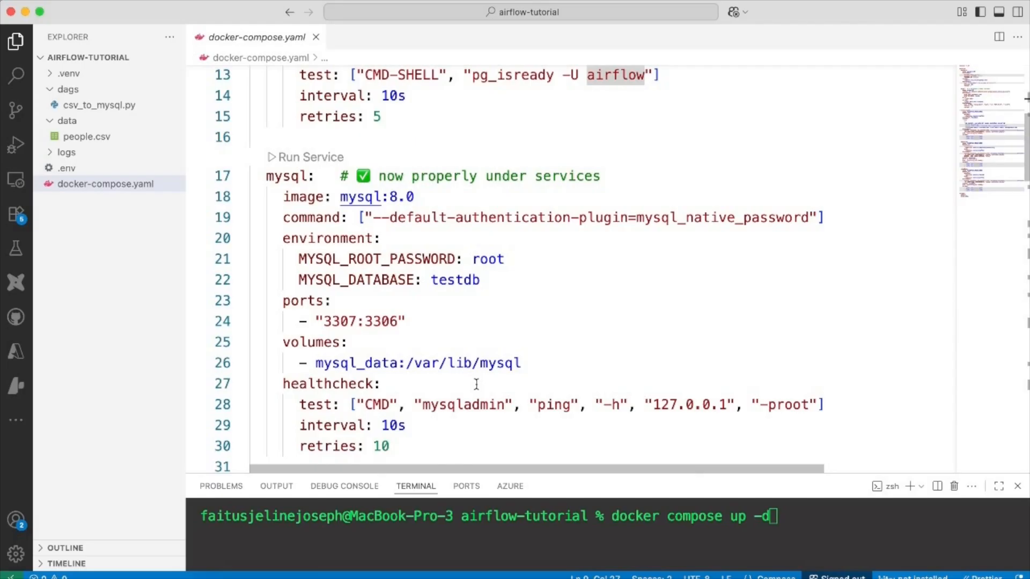
scroll("down", 3)
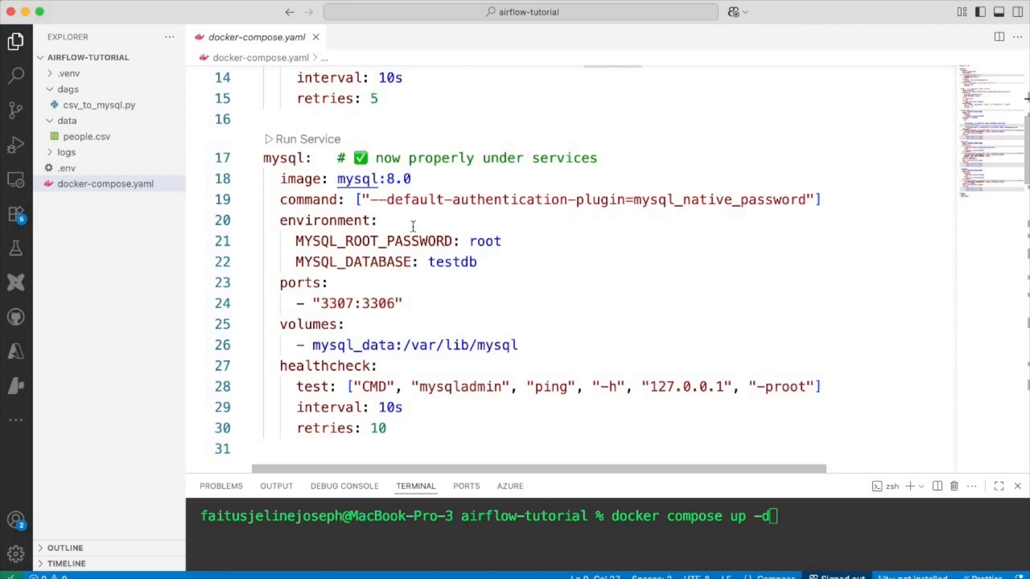
mouse_move(385, 269)
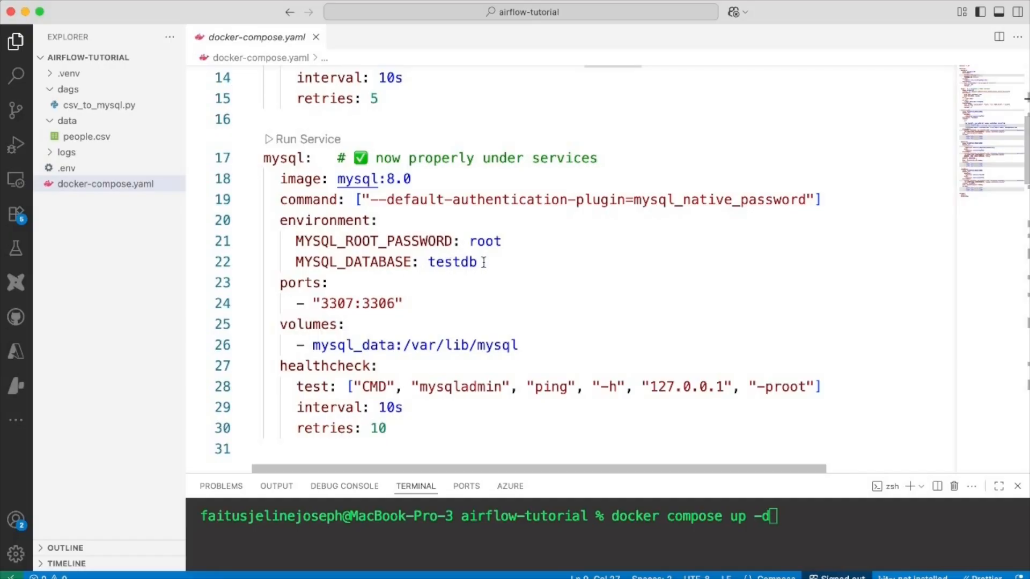
mouse_move(374, 296)
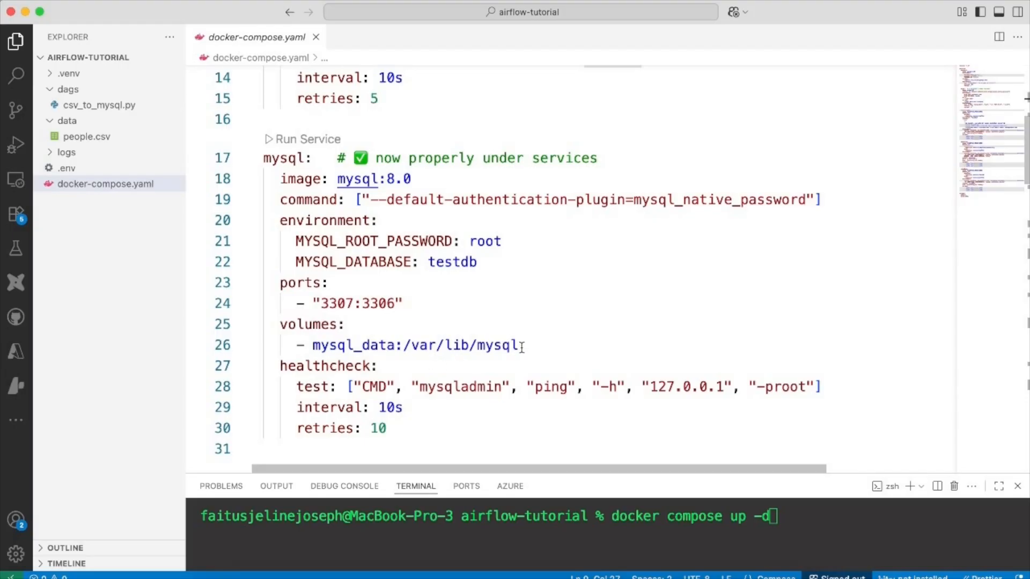
scroll("down", 3)
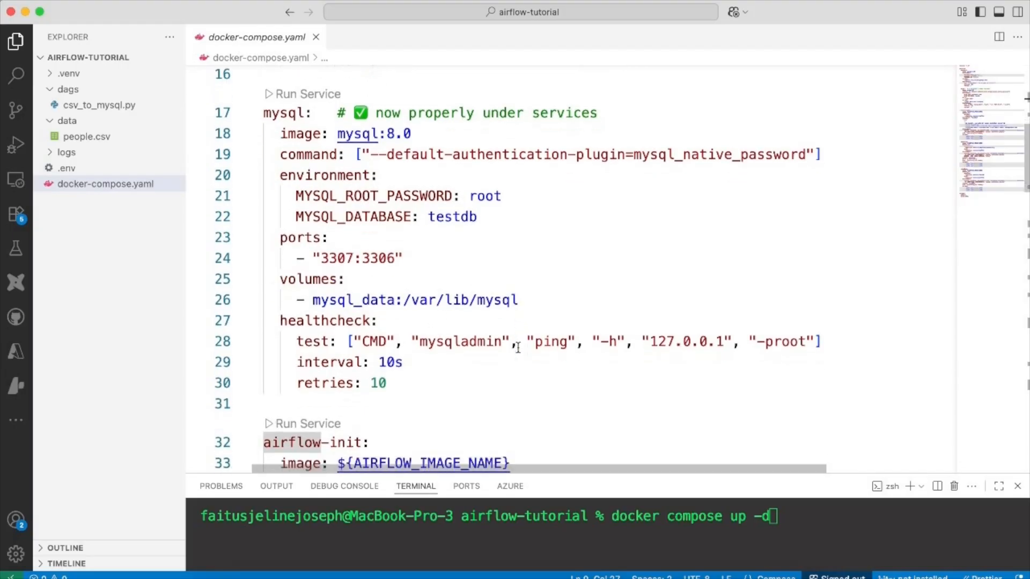
scroll("down", 3)
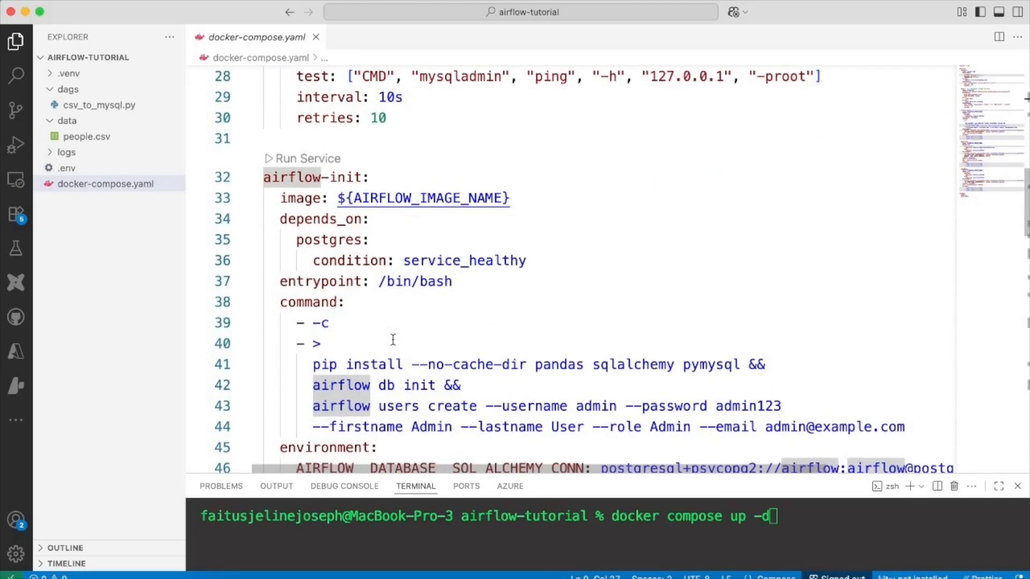
scroll("down", 3)
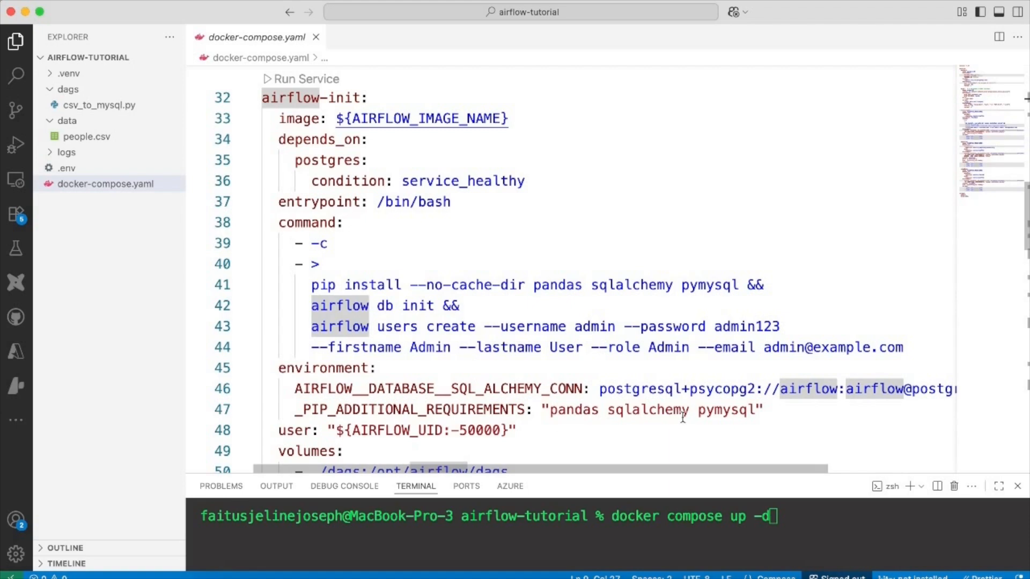
mouse_move(753, 414)
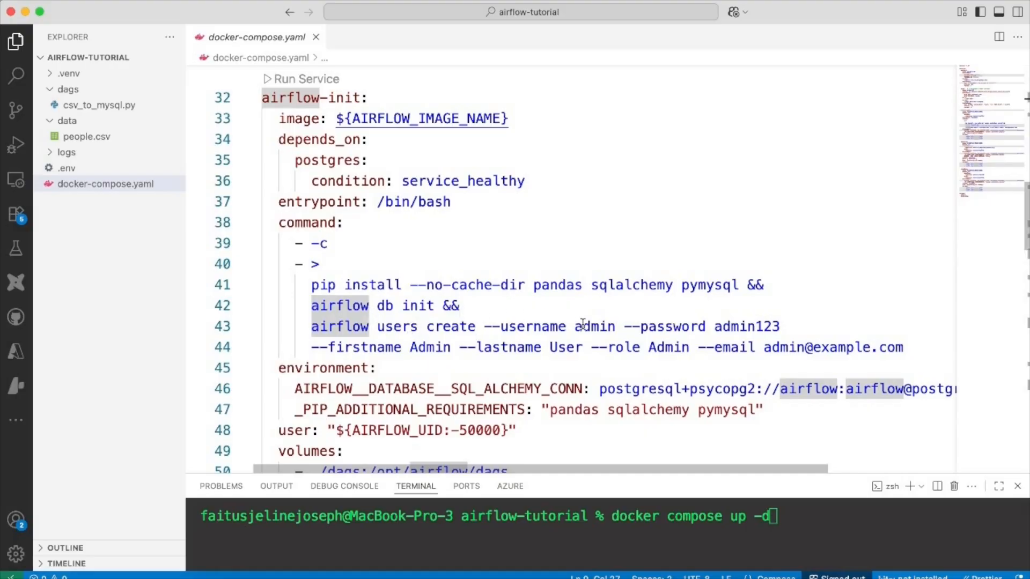
scroll("down", 3)
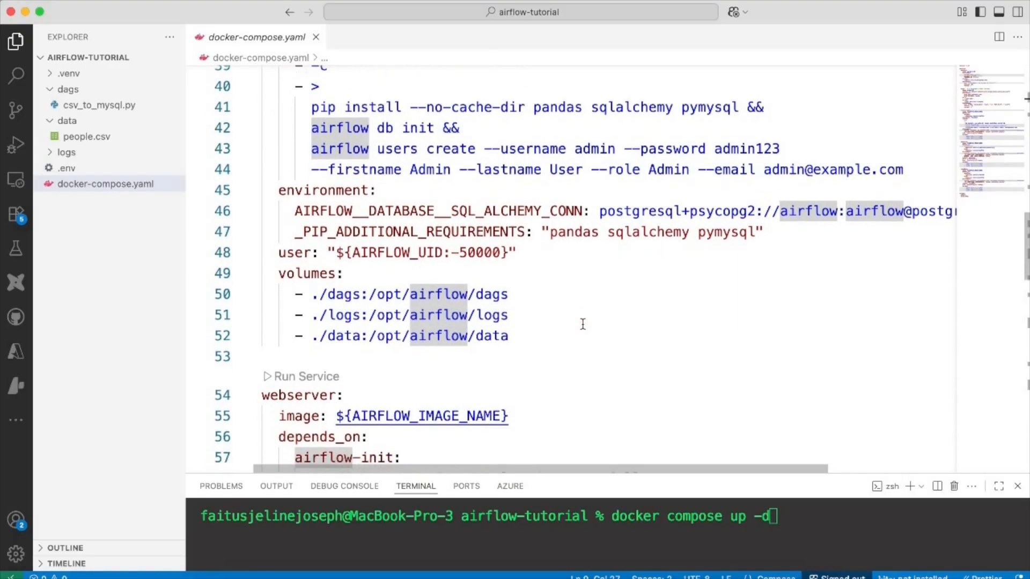
scroll("down", 3)
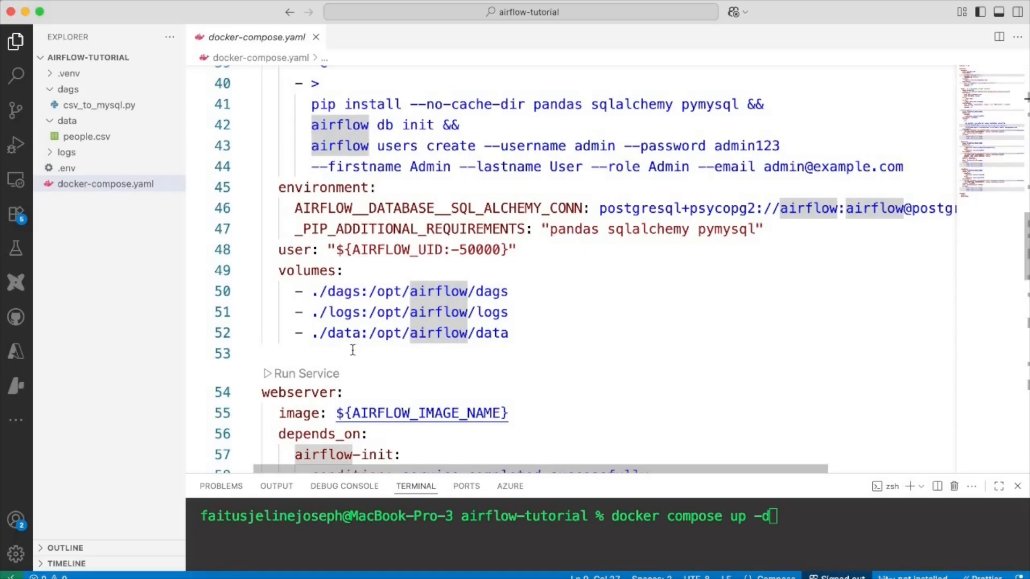
mouse_move(347, 328)
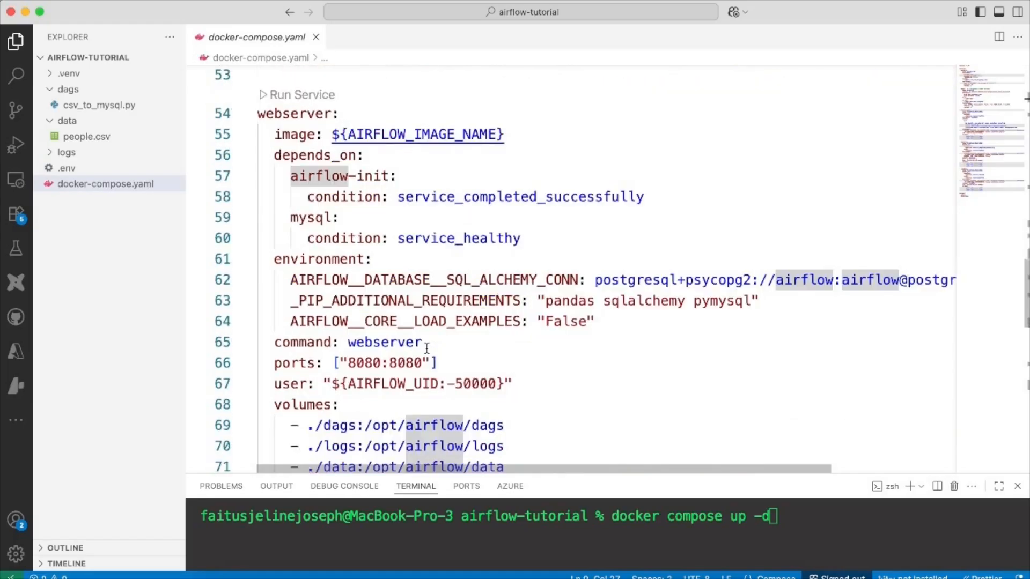
scroll("down", 3)
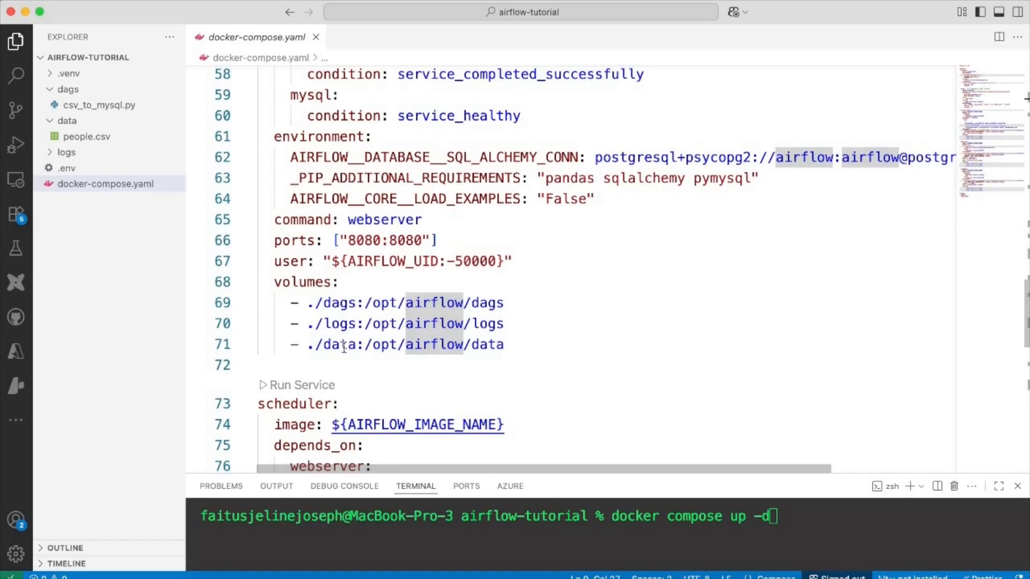
scroll("down", 3)
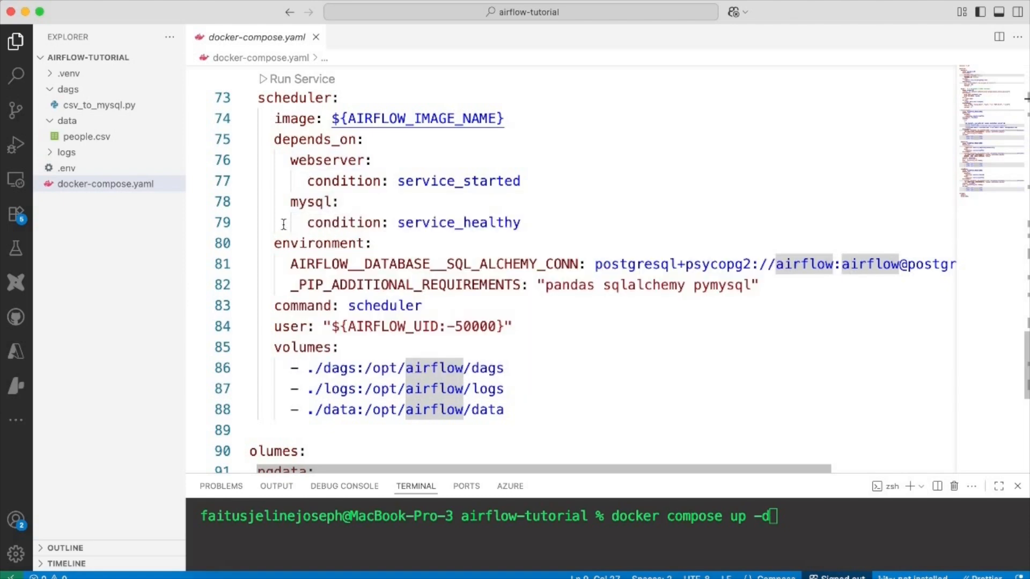
mouse_move(453, 305)
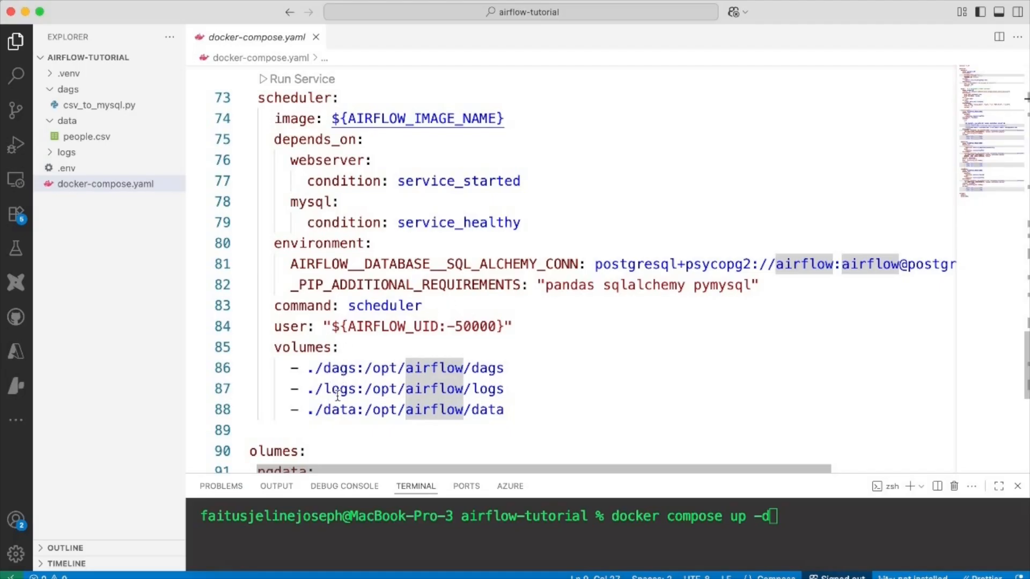
mouse_move(341, 409)
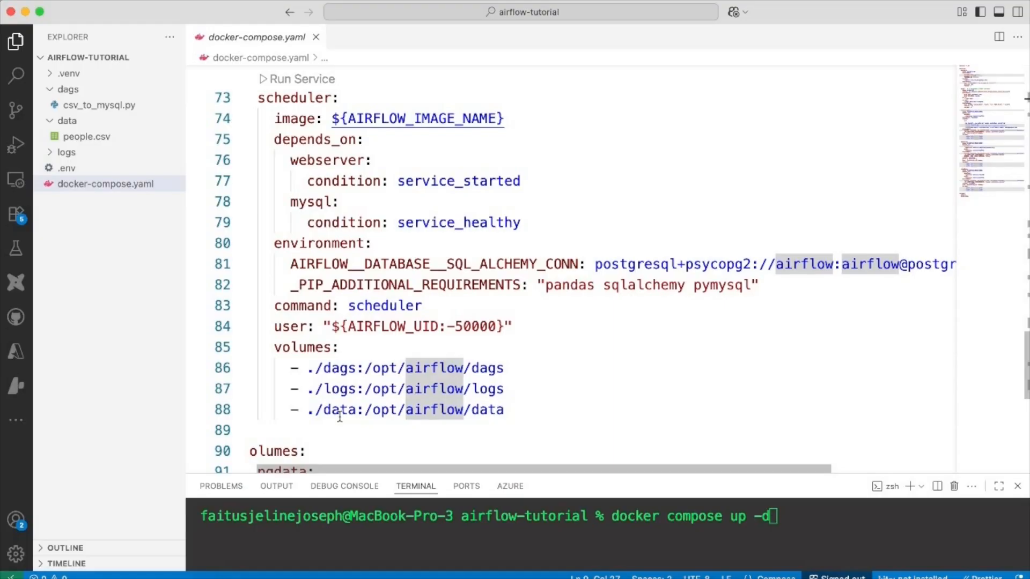
scroll("down", 3)
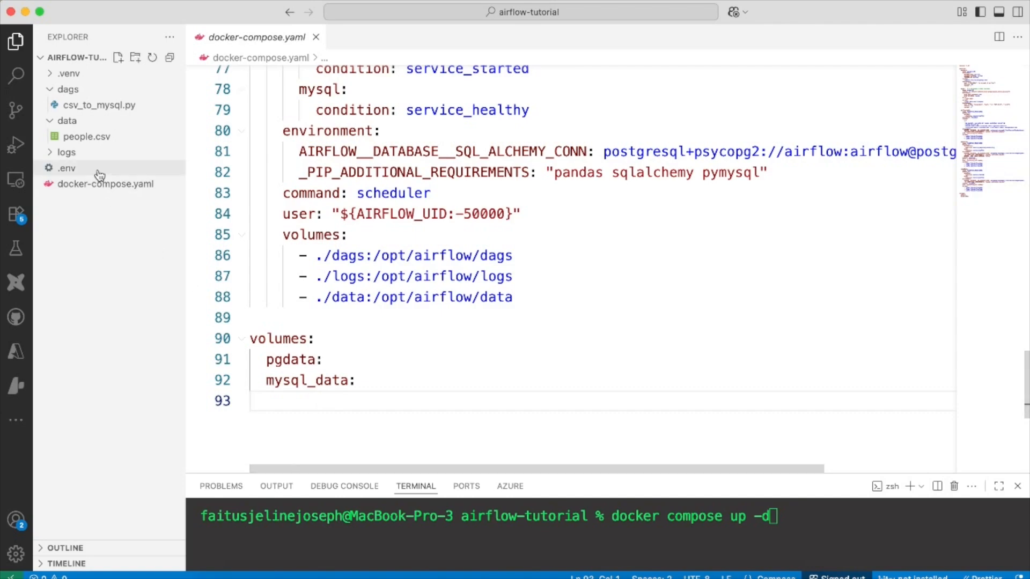
Step: View people.csv and highlight its three data rows of id, first_name, last_name, age
left_click(86, 136)
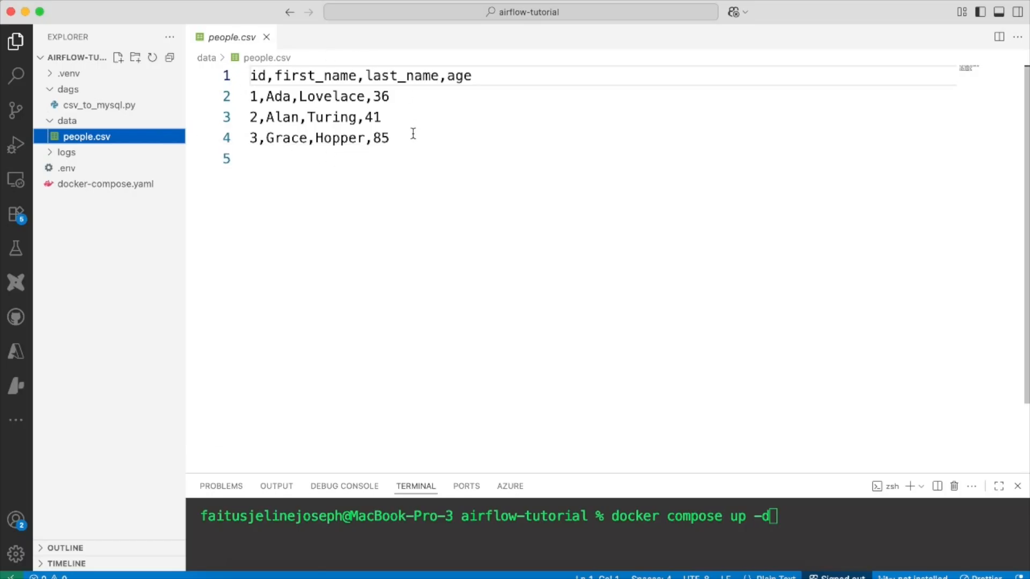
mouse_move(279, 96)
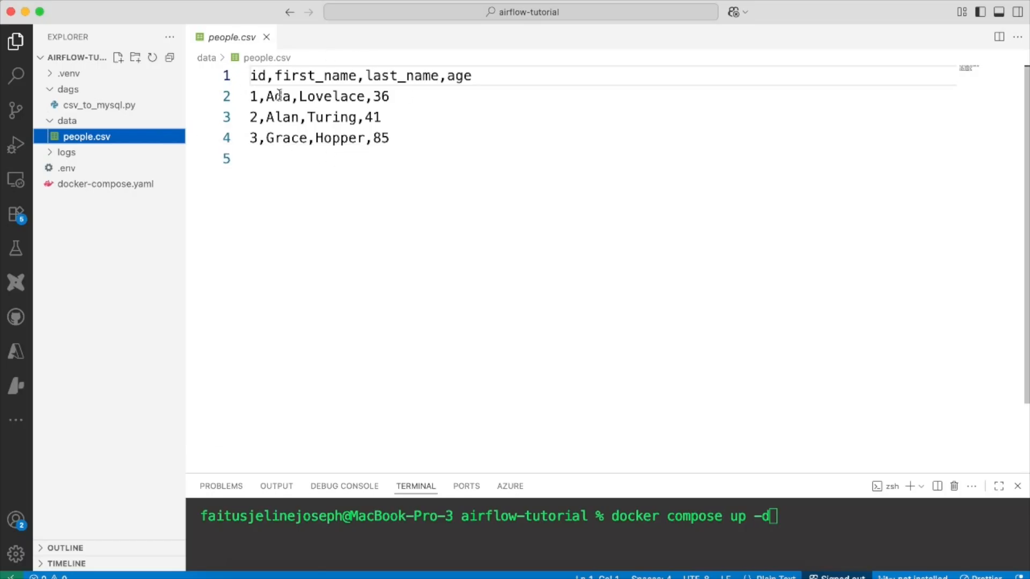
mouse_move(443, 75)
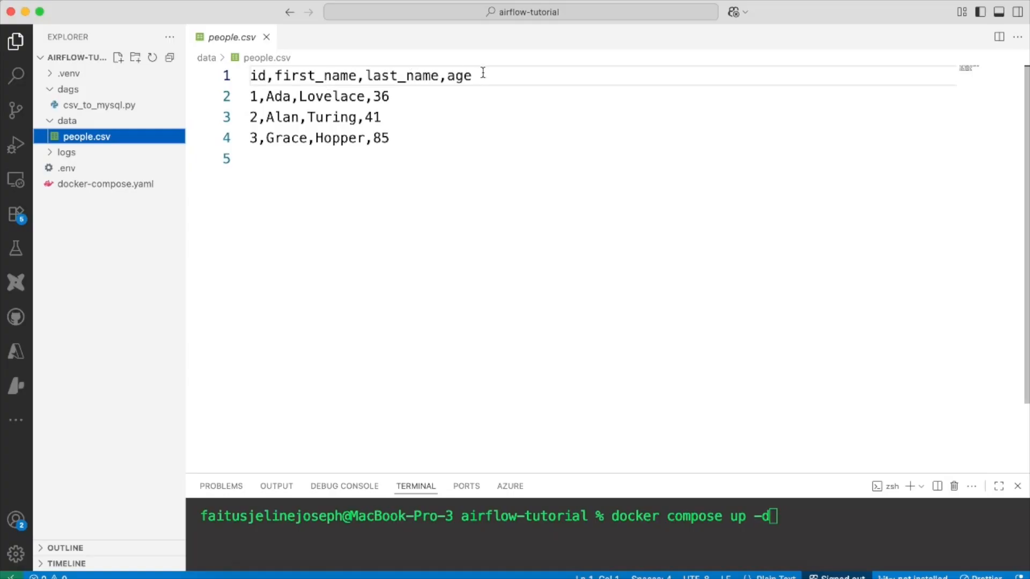
left_click_drag(250, 95, 389, 139)
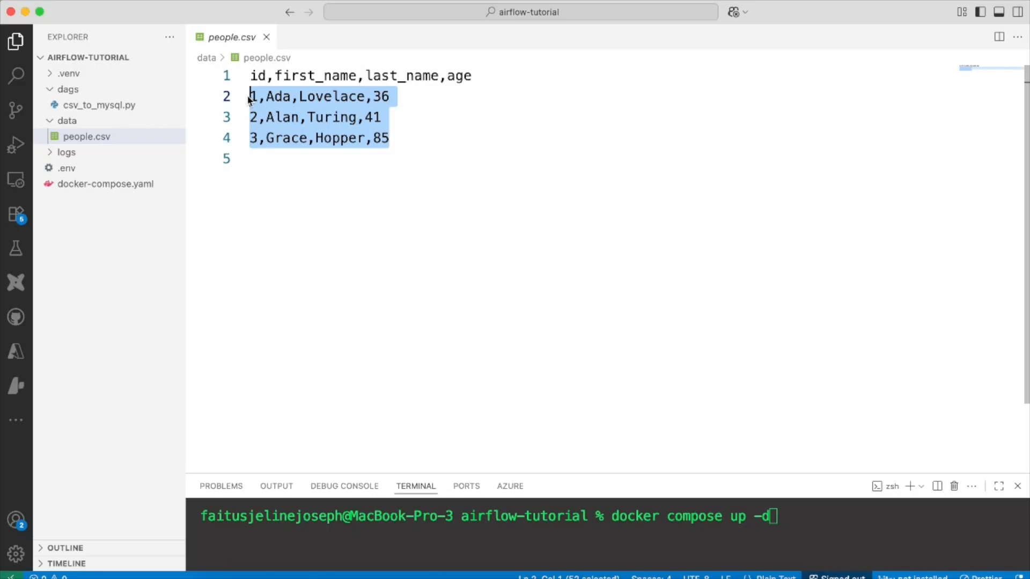
left_click(100, 105)
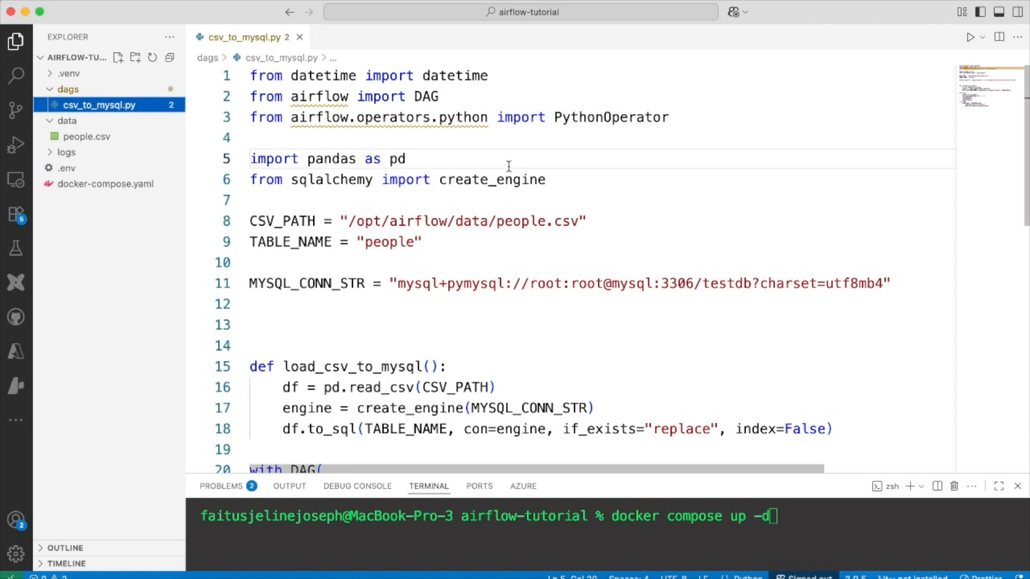
Step: Highlight create_engine uses, then review the load function and DAG with schedule=None
double_click(493, 179)
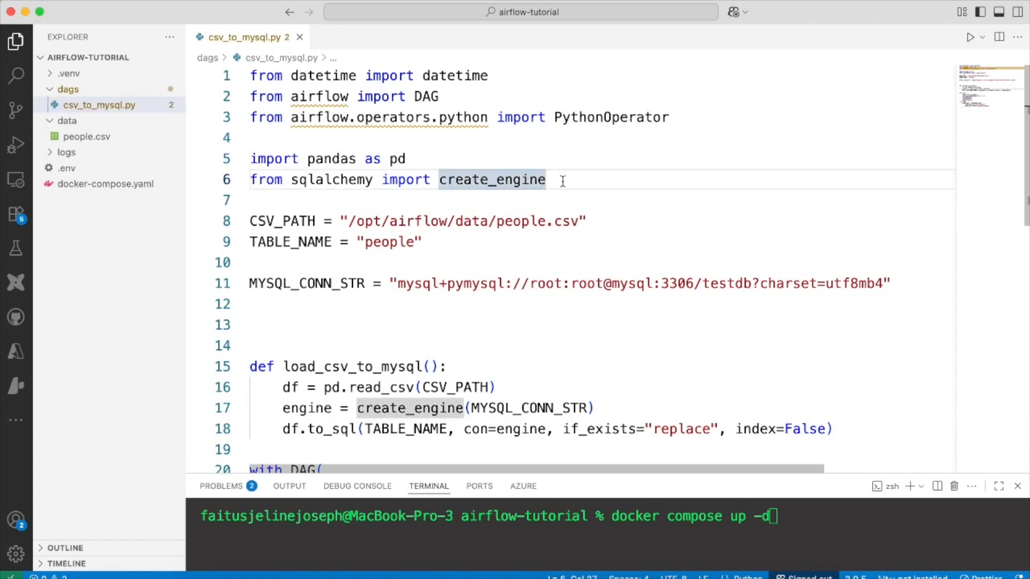
mouse_move(353, 316)
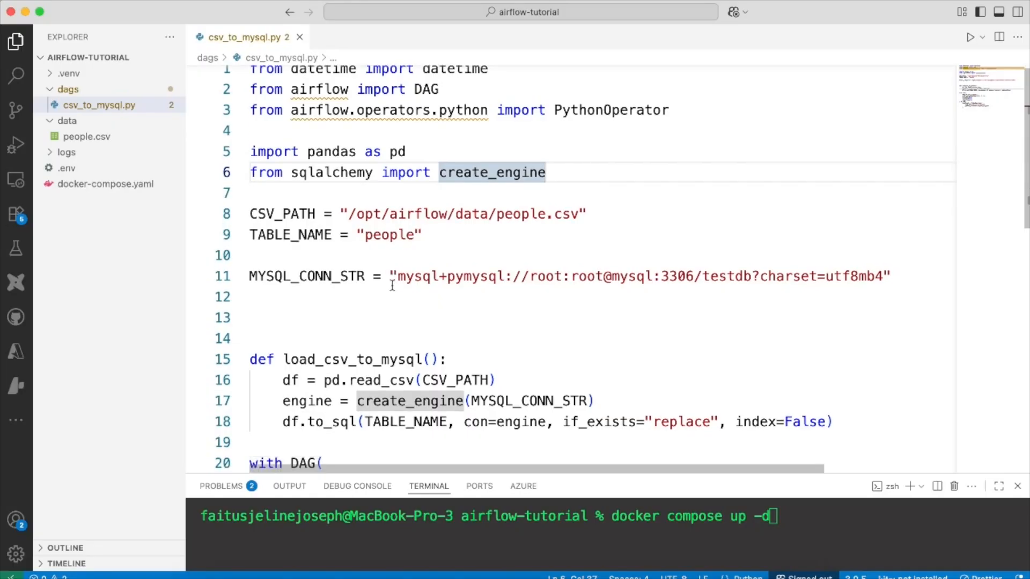
scroll("down", 3)
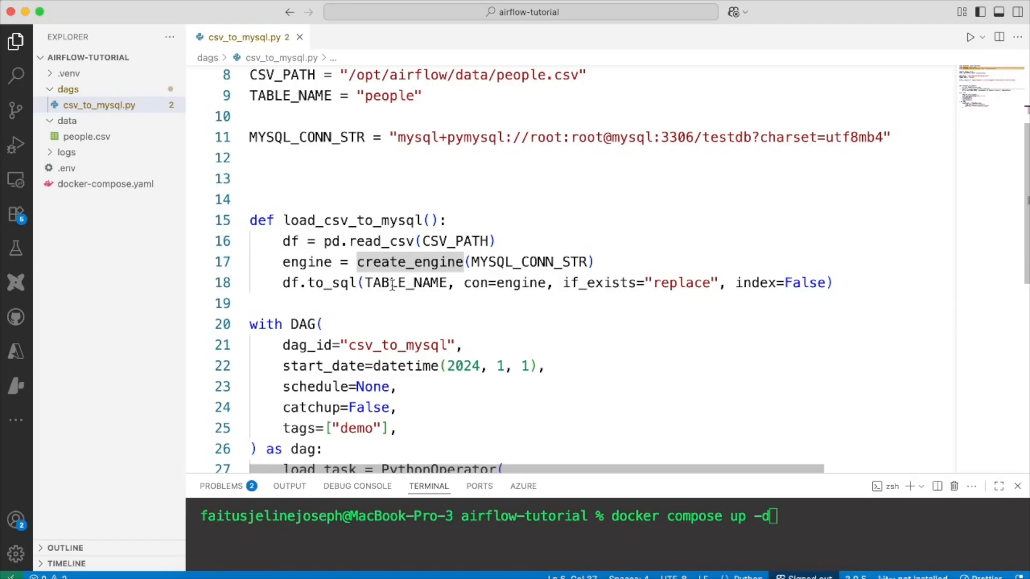
mouse_move(542, 283)
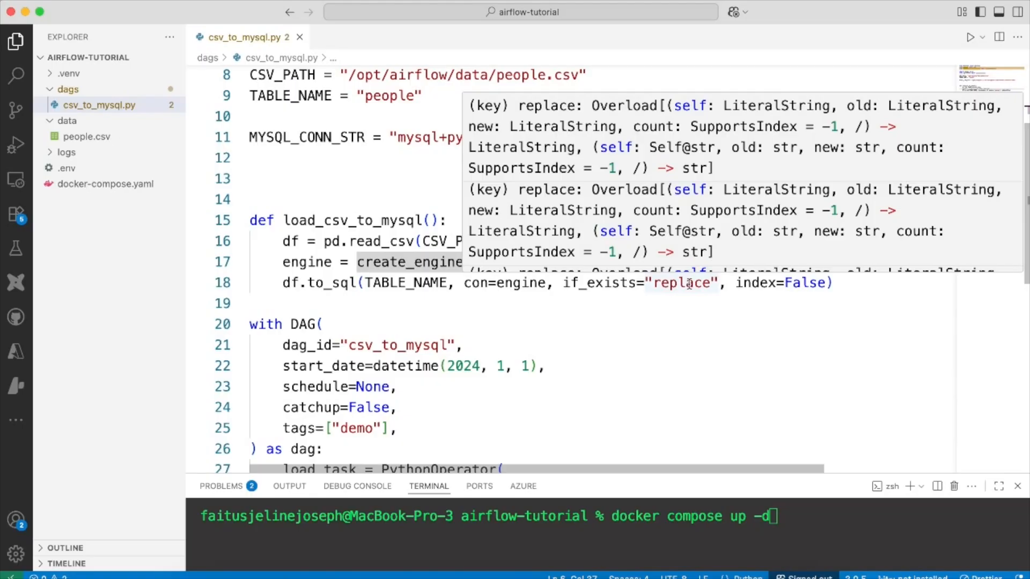
scroll("down", 3)
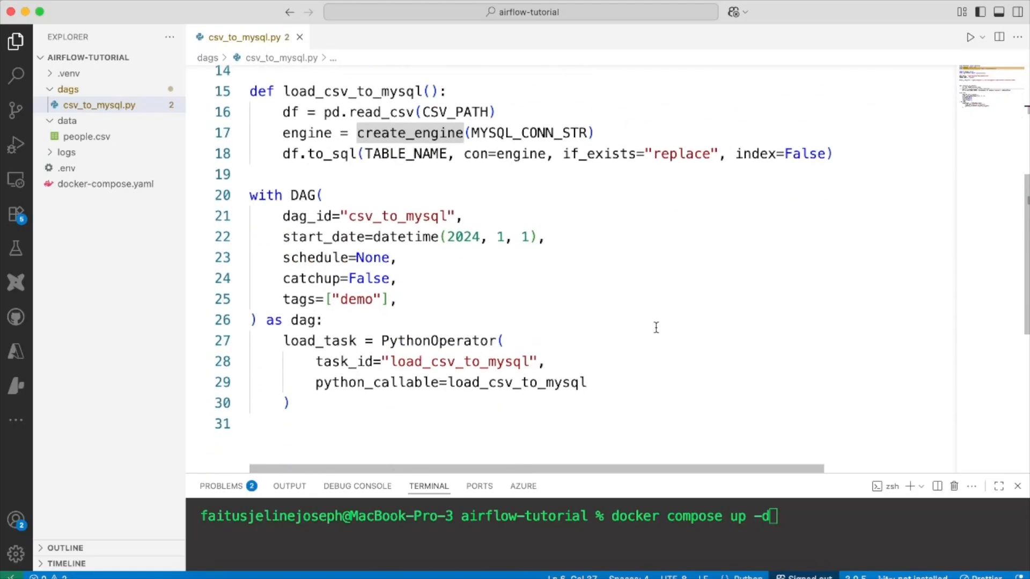
scroll("down", 3)
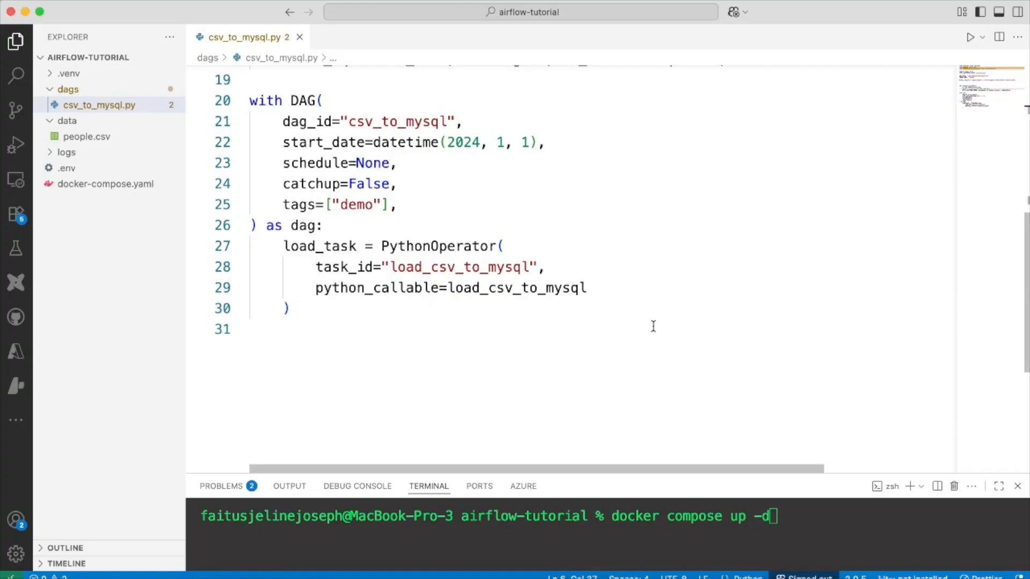
mouse_move(436, 122)
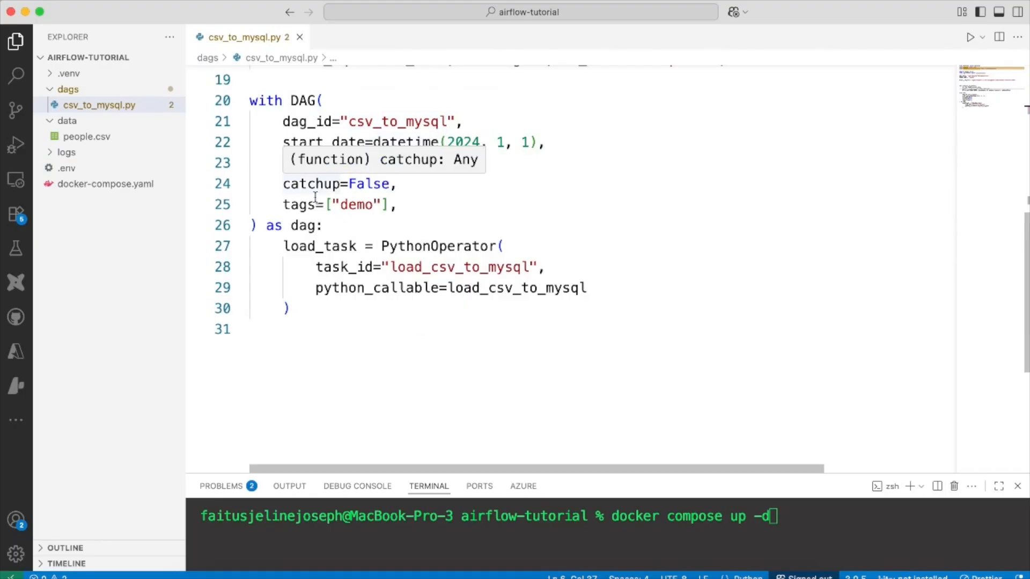
type("schedule=None,")
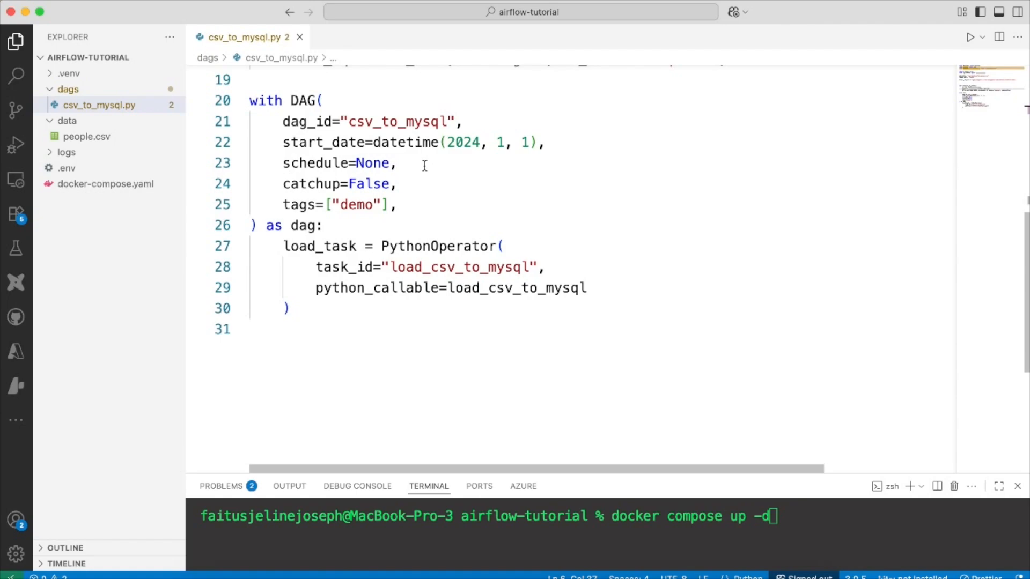
mouse_move(351, 228)
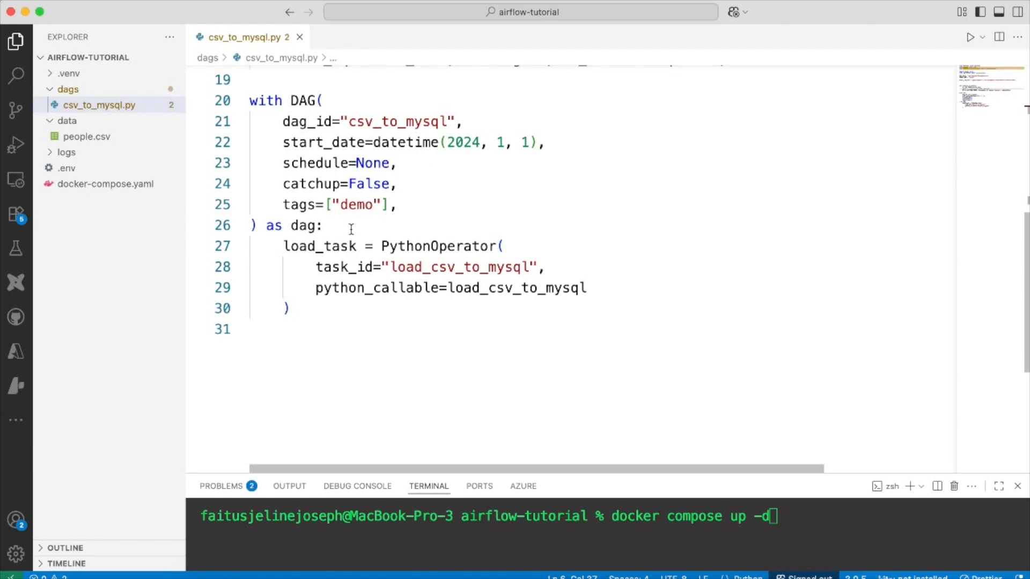
mouse_move(440, 245)
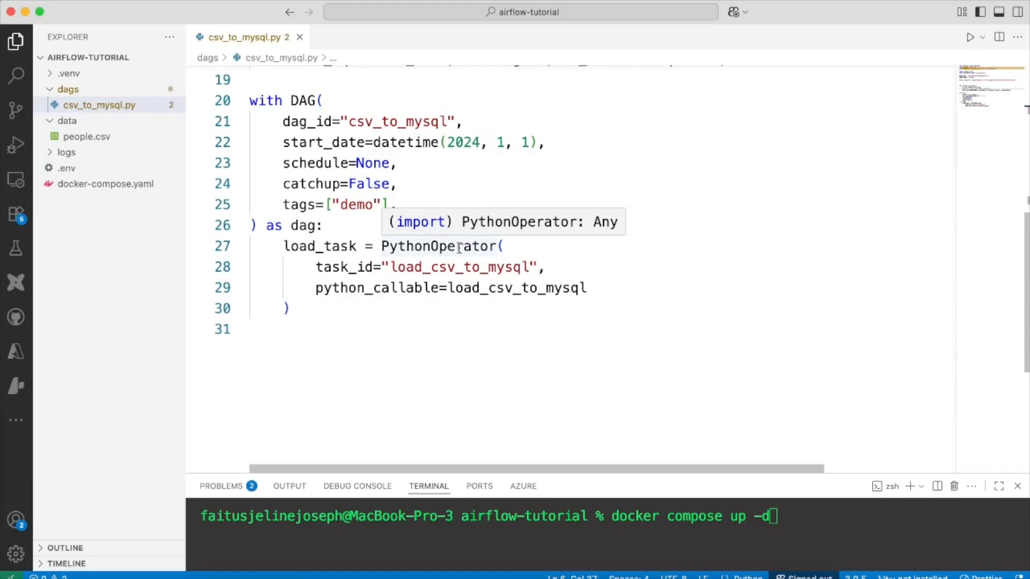
mouse_move(436, 294)
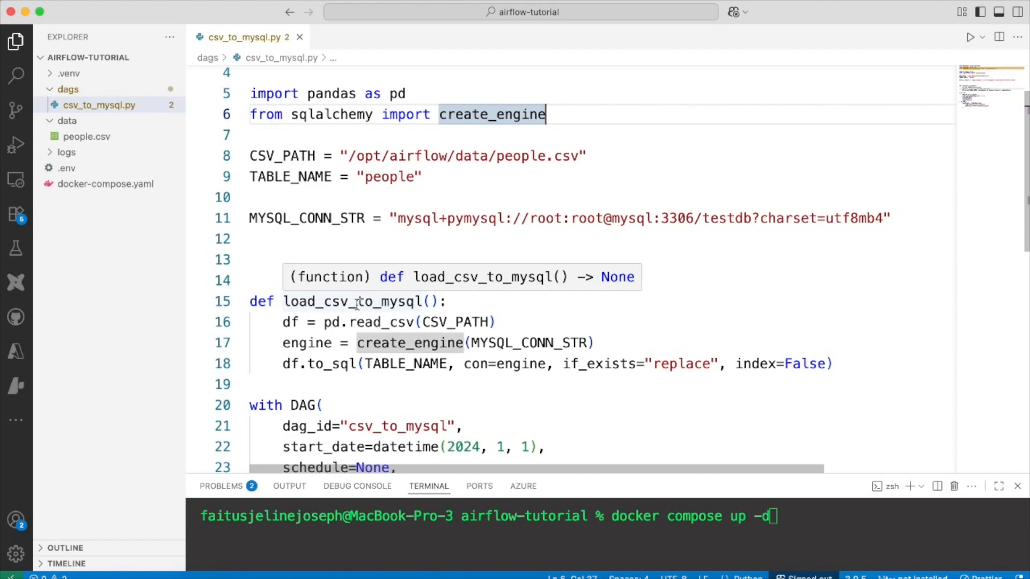
left_click(320, 405)
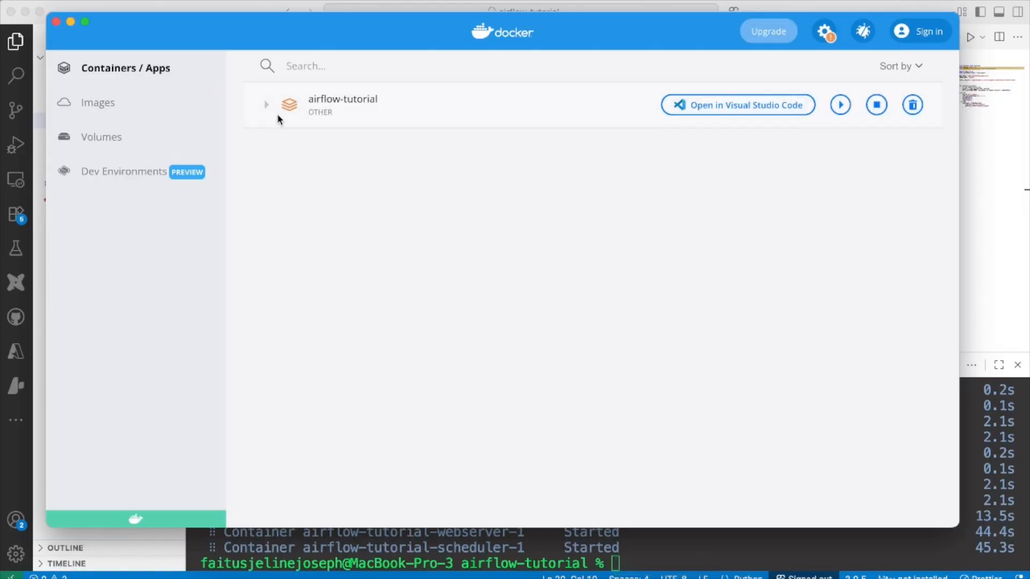
Step: Expand the airflow-tutorial project to list its webserver, scheduler, mysql and postgres containers
left_click(266, 104)
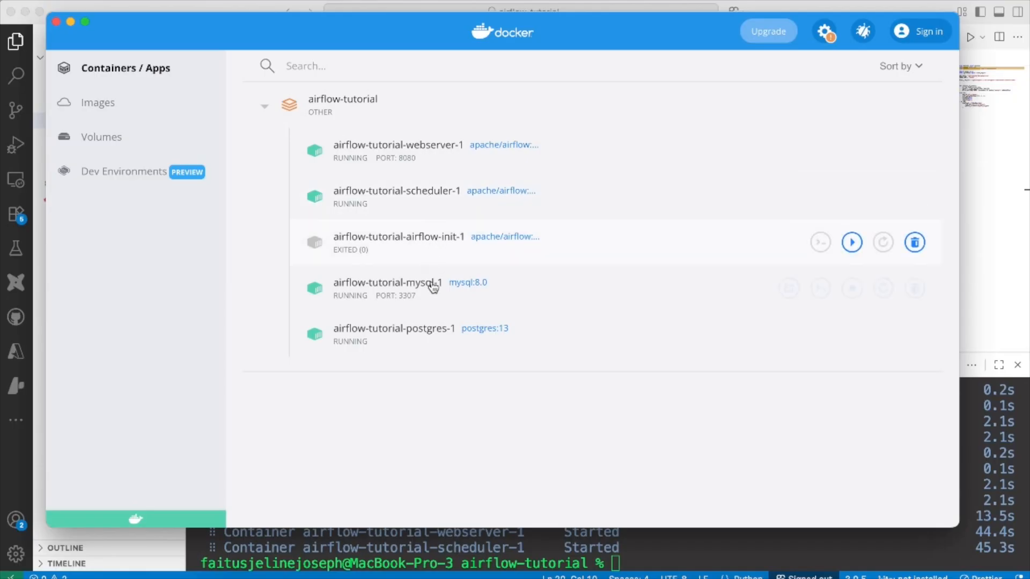
mouse_move(435, 342)
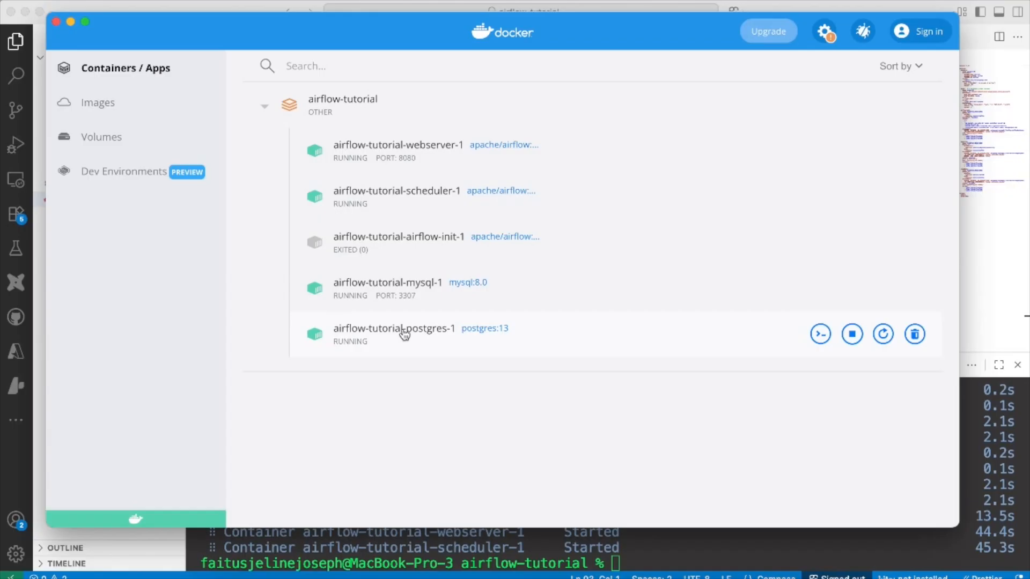
mouse_move(406, 336)
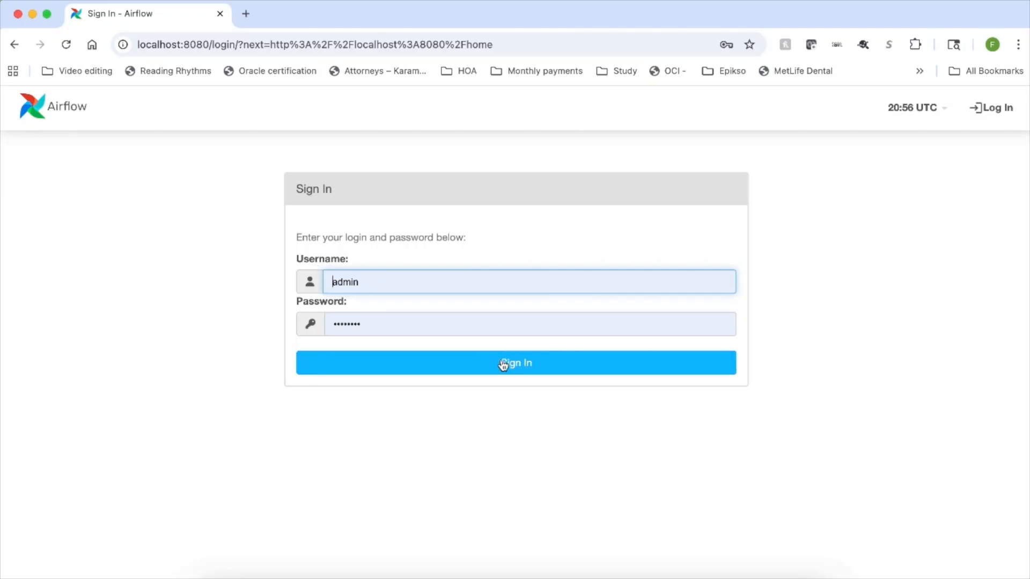
Step: Sign in to Airflow as admin, landing on the DAGs list with csv_to_mysql
left_click(516, 363)
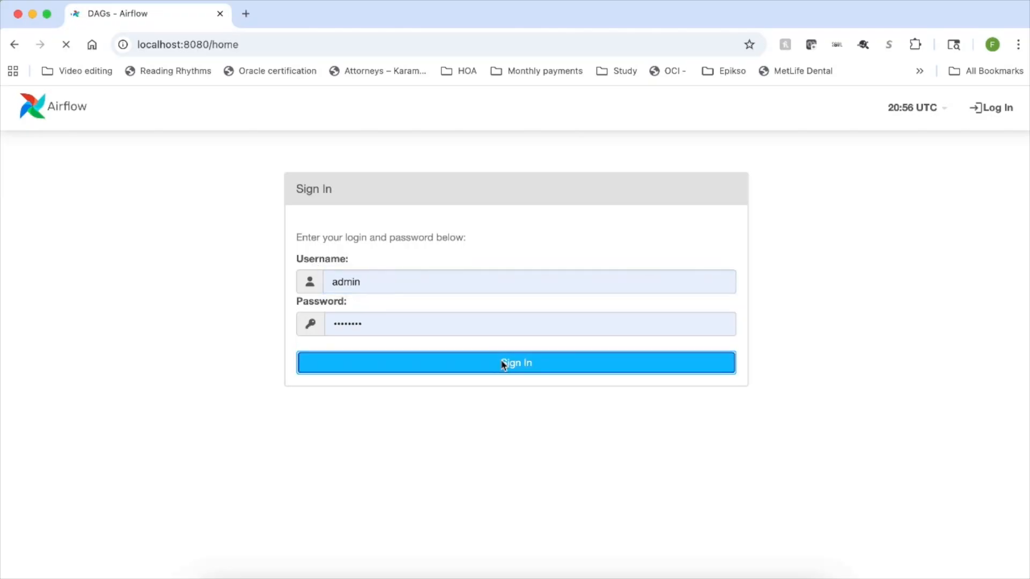
left_click(516, 363)
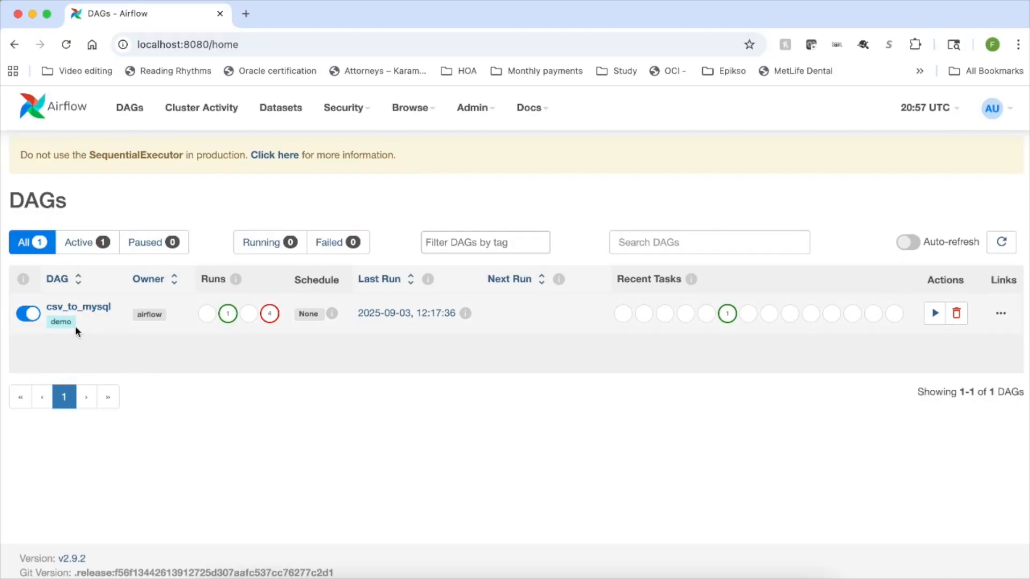
mouse_move(212, 330)
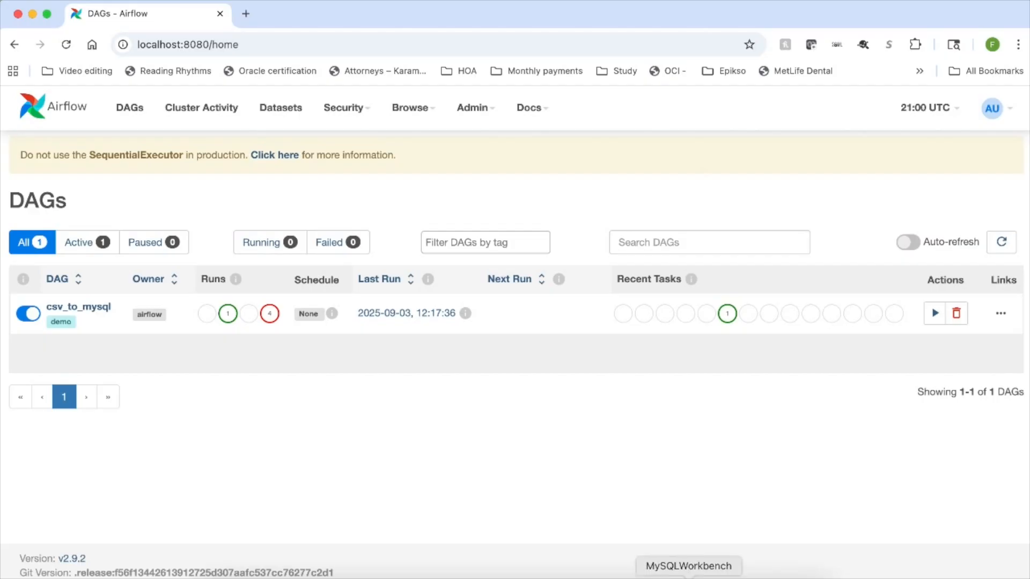
Step: Show the doctutorial connection settings: root on 127.0.0.1, port 3307
left_click(688, 566)
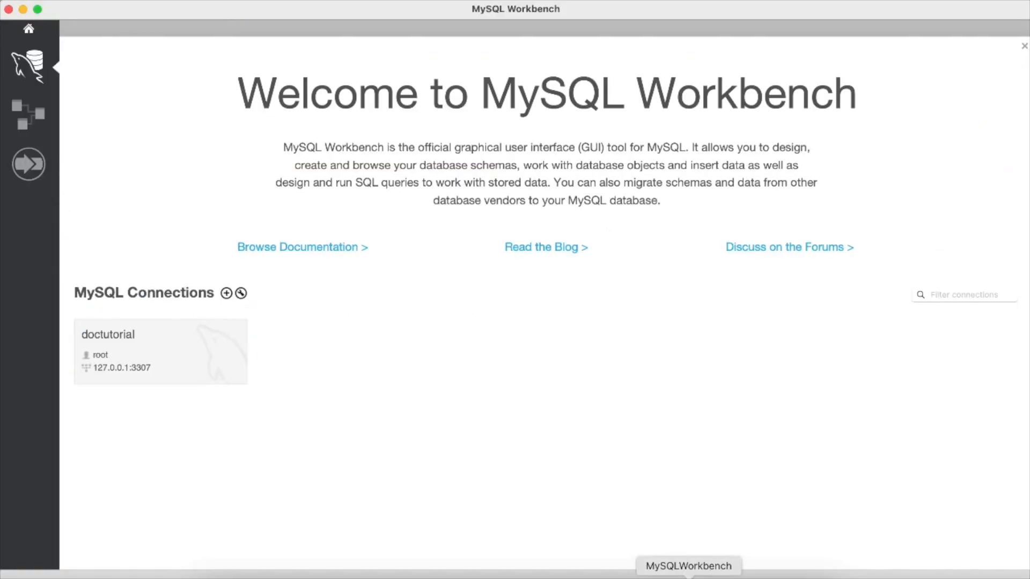
right_click(164, 364)
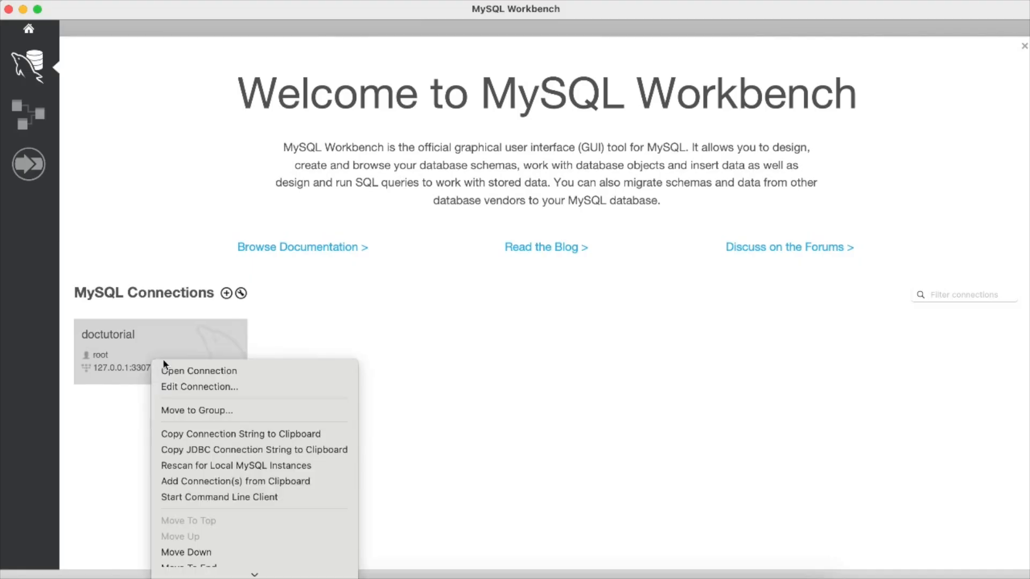
left_click(199, 387)
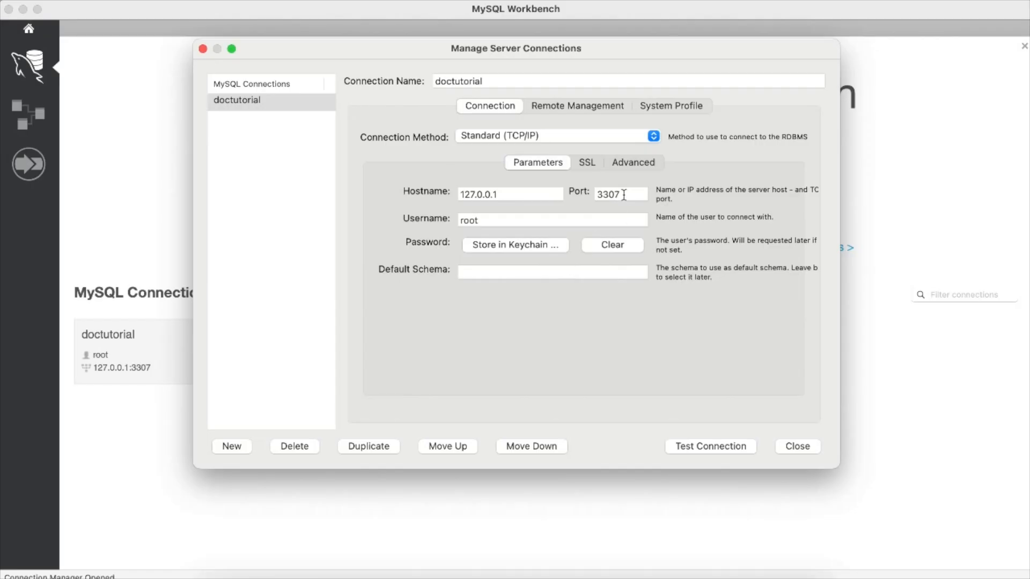
mouse_move(486, 220)
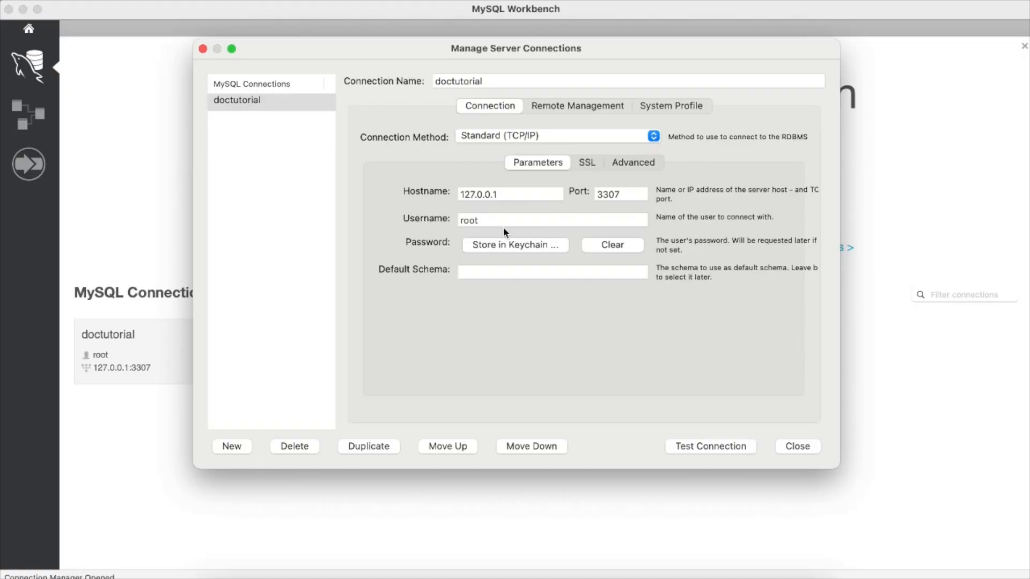
mouse_move(813, 425)
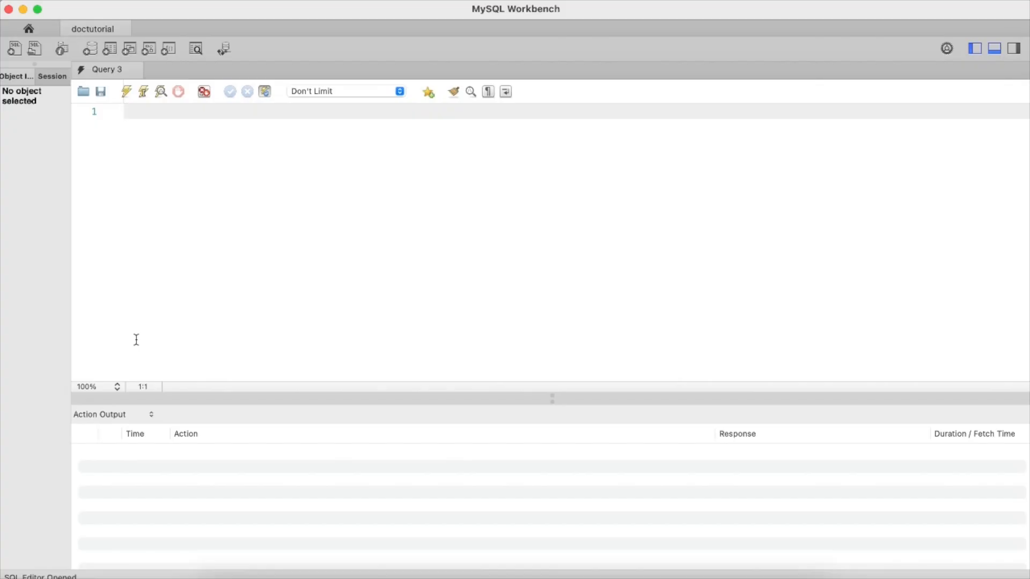
Step: Run 'use testdb' in the doctutorial query editor to switch databases
type("use testdb")
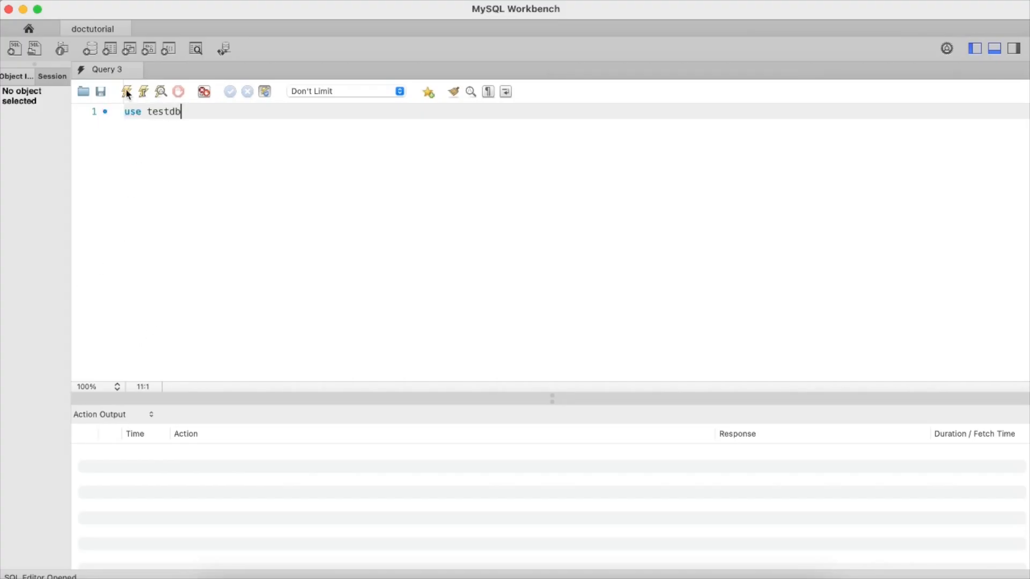
left_click(127, 91)
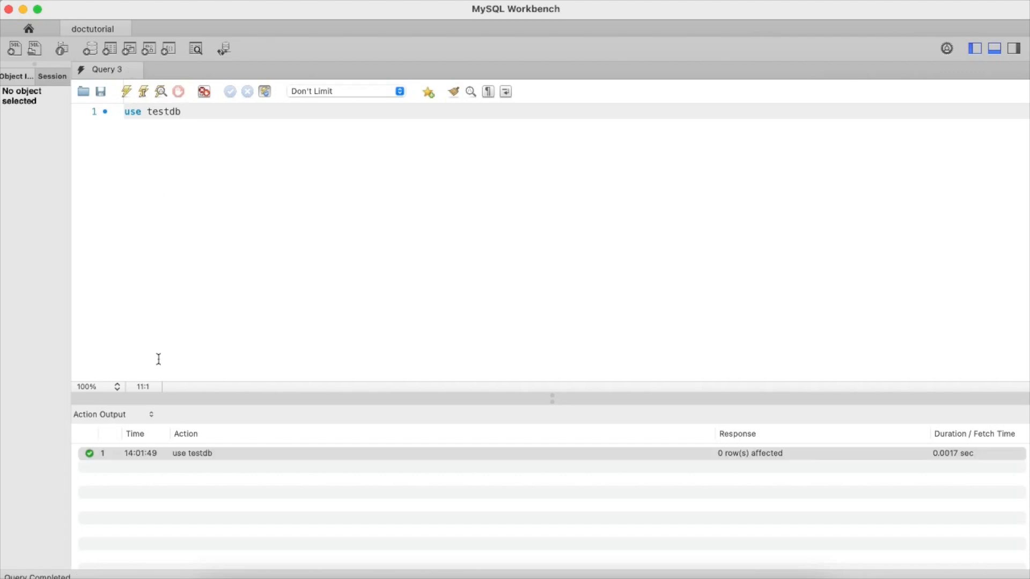
mouse_move(168, 483)
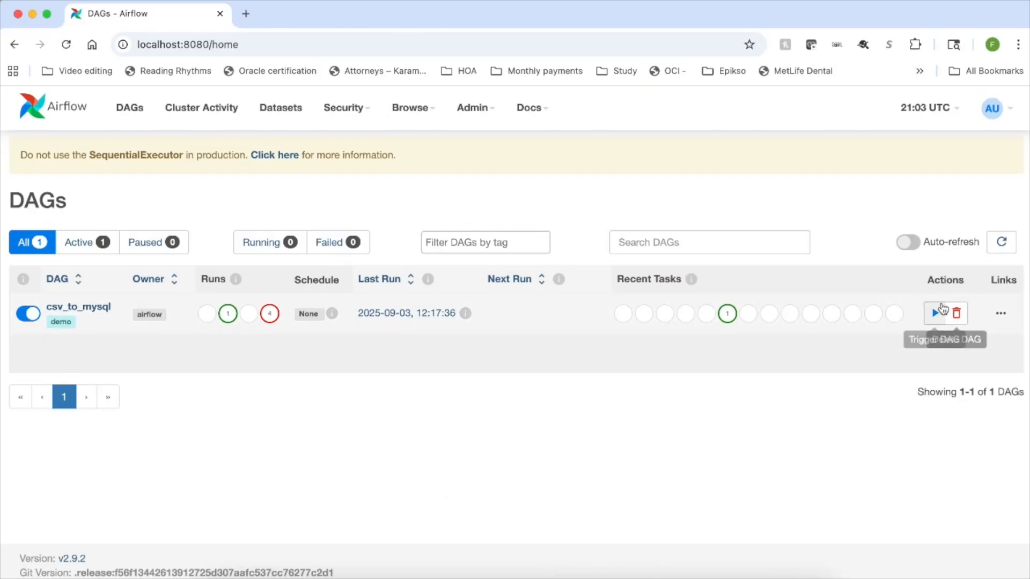
Step: Trigger a new csv_to_mysql run, then return to MySQL Workbench
left_click(934, 312)
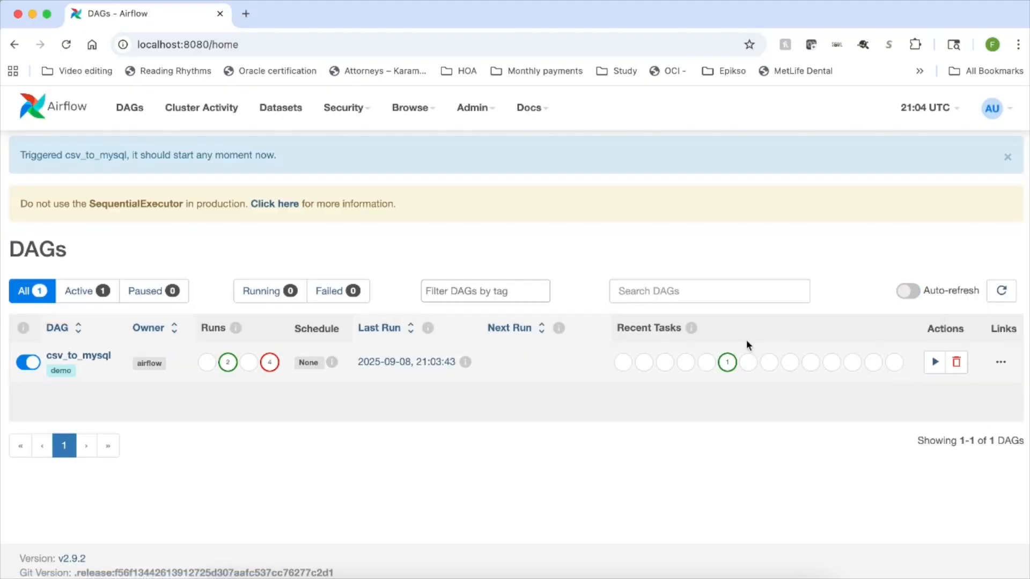
mouse_move(929, 392)
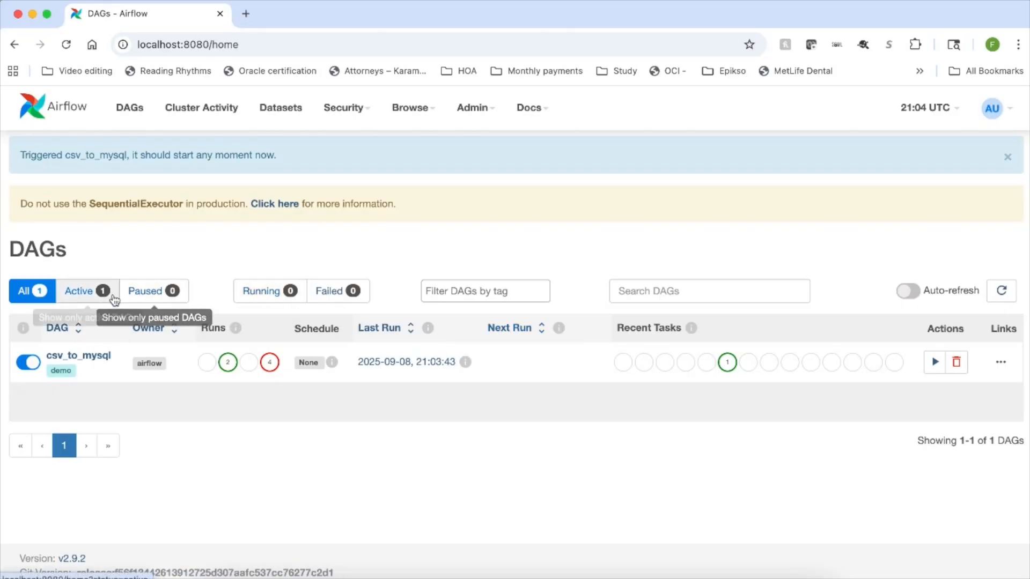
left_click(78, 290)
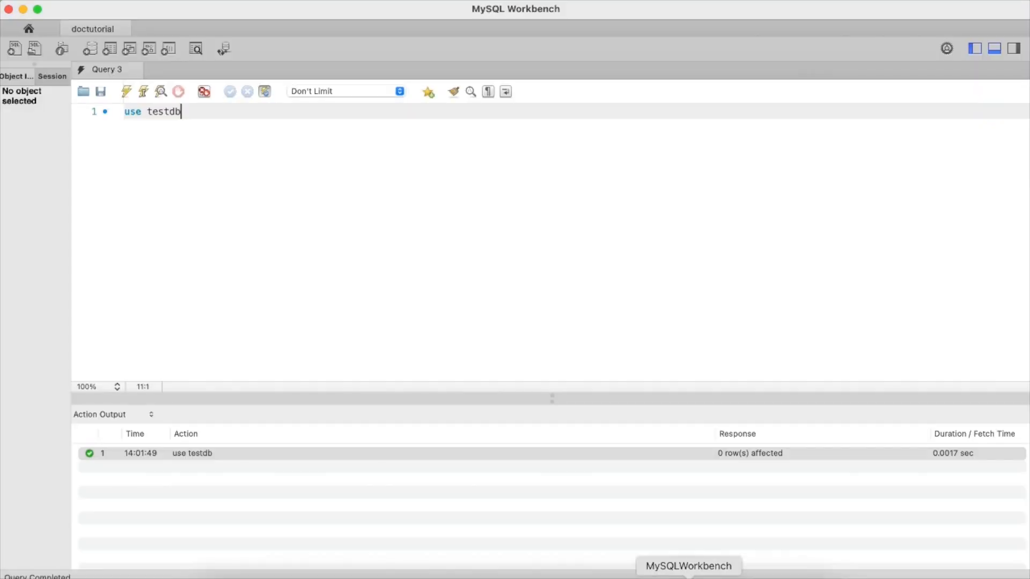
Step: Run 'select * from people', returning Ada Lovelace, Alan Turing and Grace Hopper
type("select *")
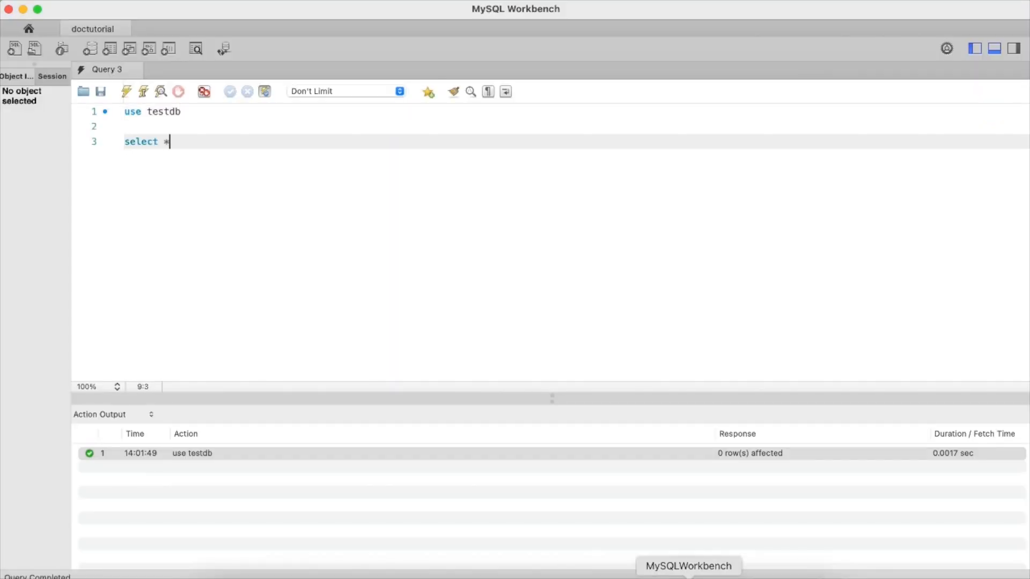
type("from p")
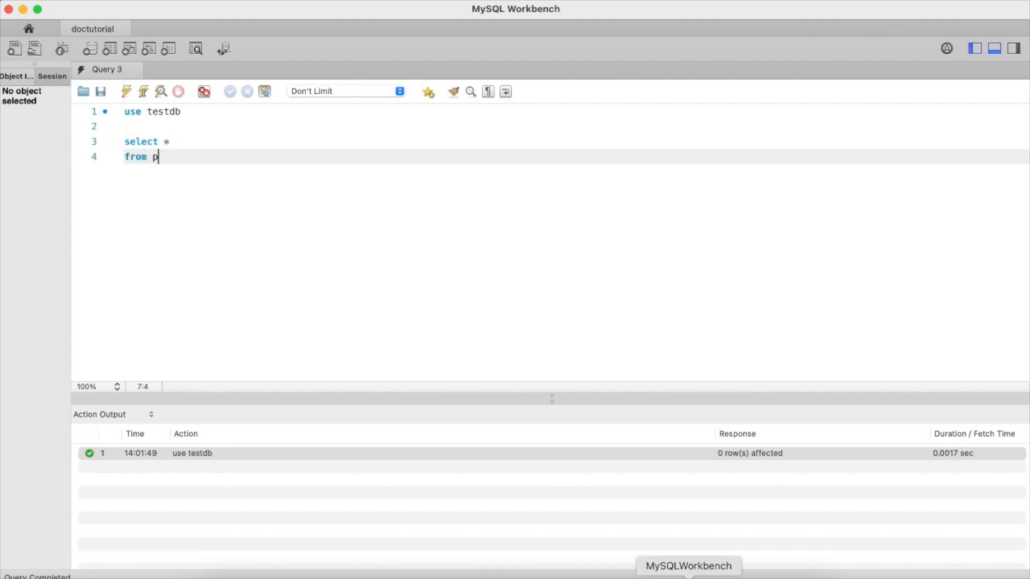
type("eople")
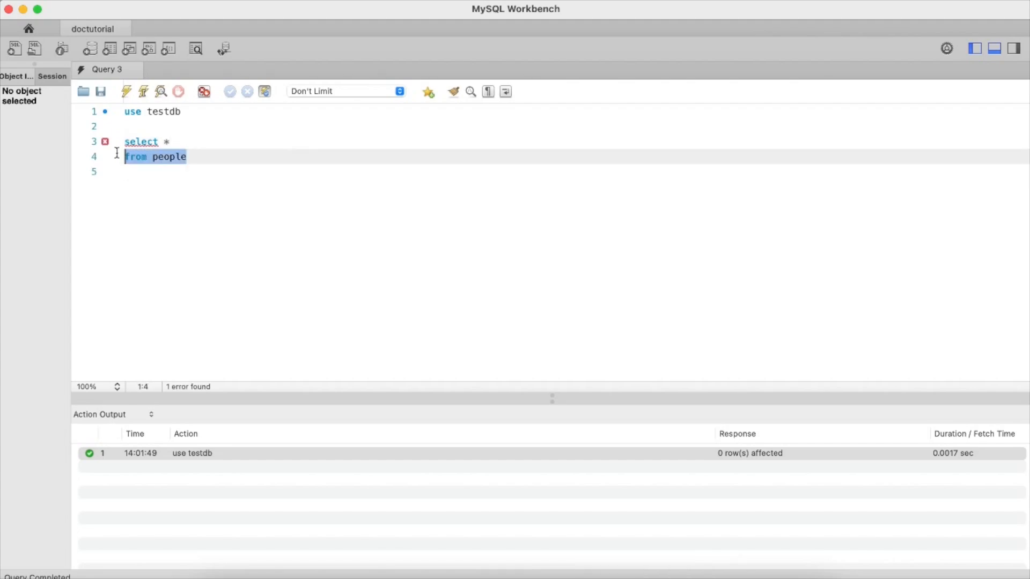
left_click(126, 91)
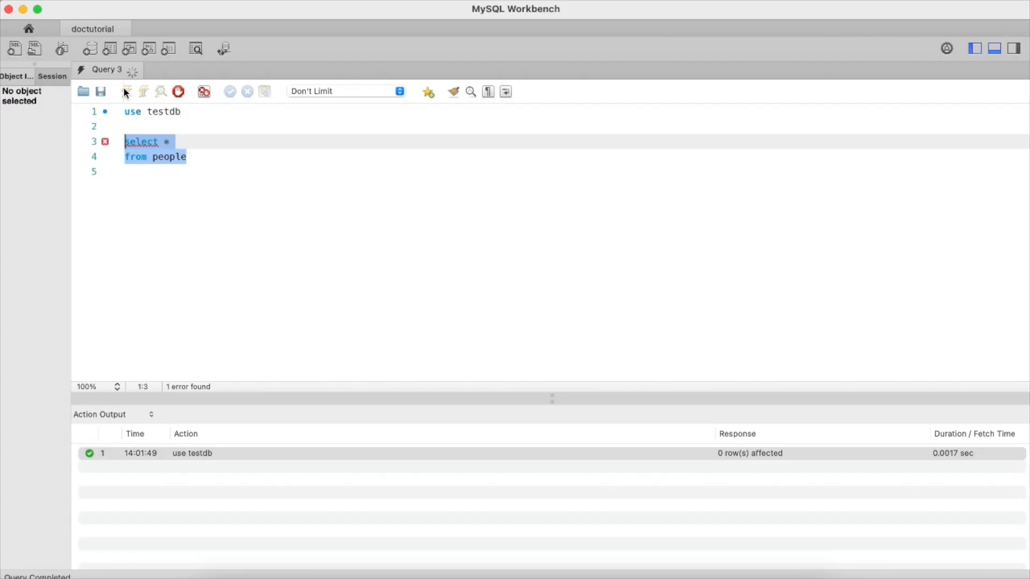
left_click(125, 91)
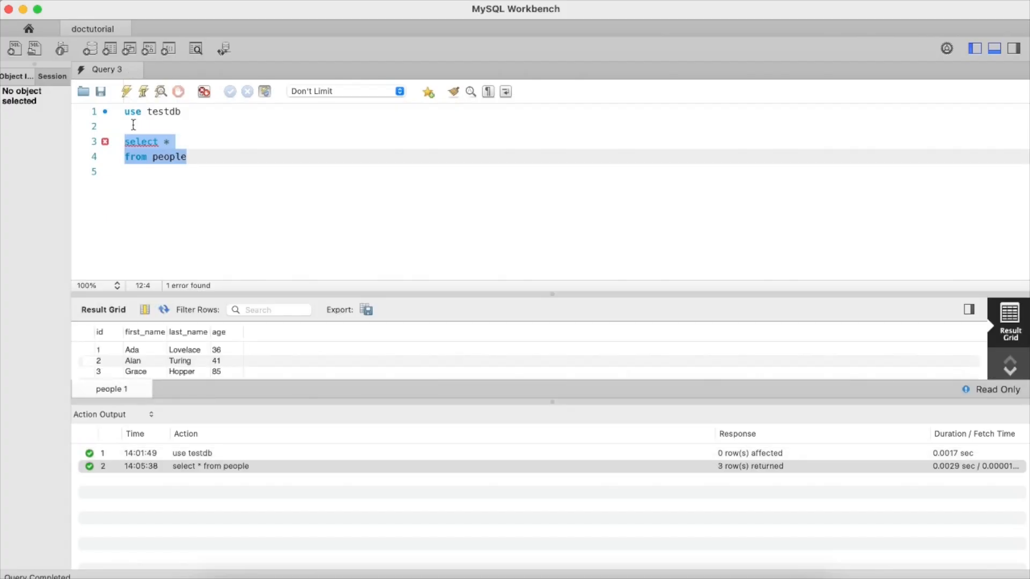